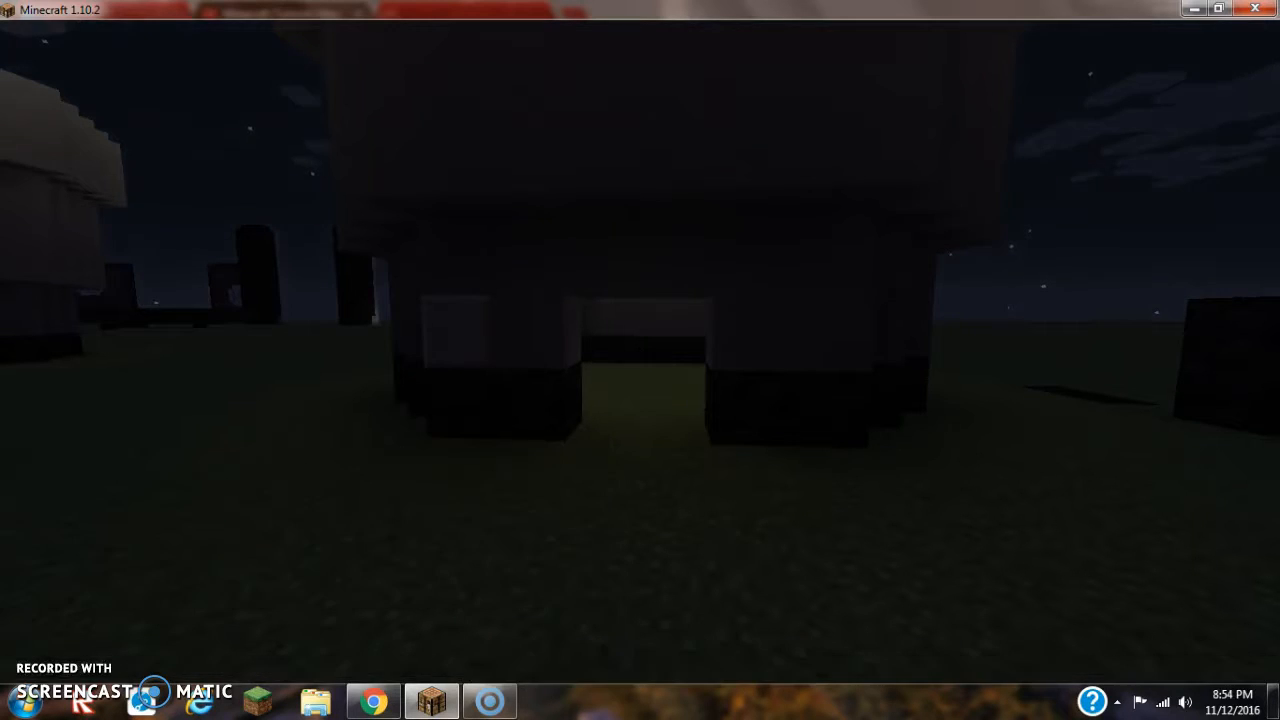
# Set the world time to day with /time set 0 and clear the inventory with /clear.
pyautogui.press('Escape')
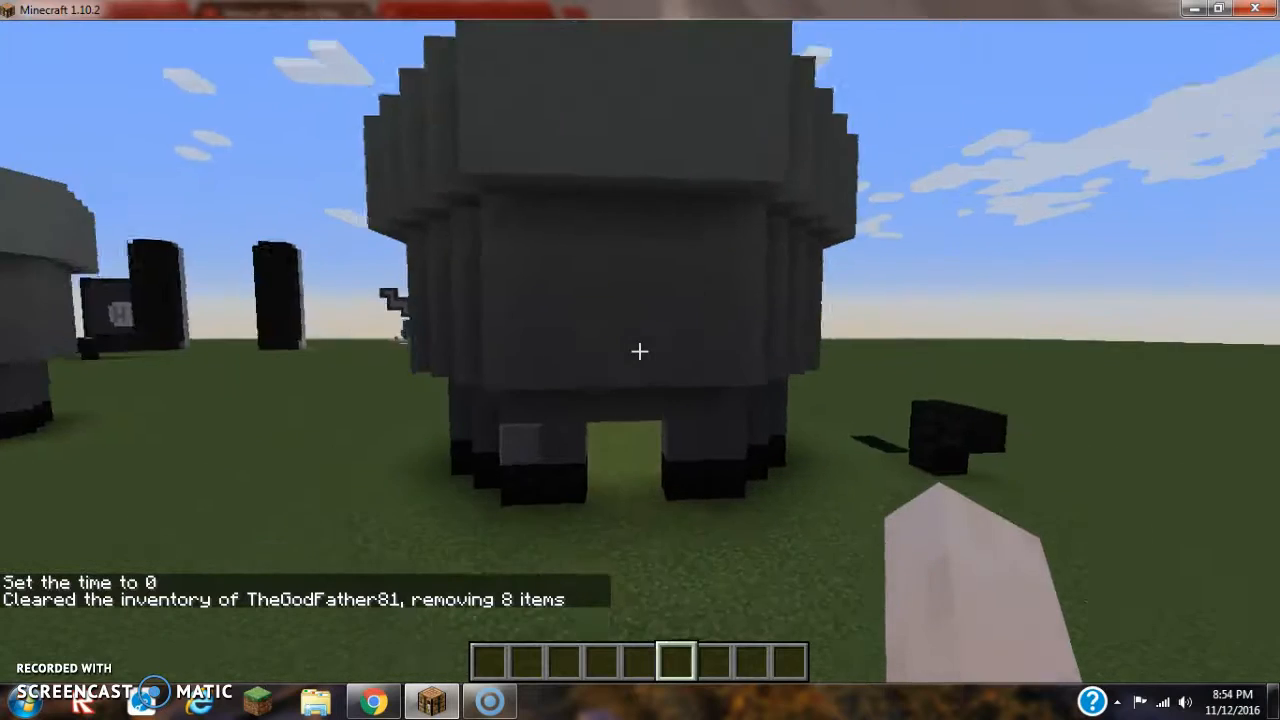
# Put a brown wooden block from Building Blocks into the first hotbar slot.
pyautogui.press('e')
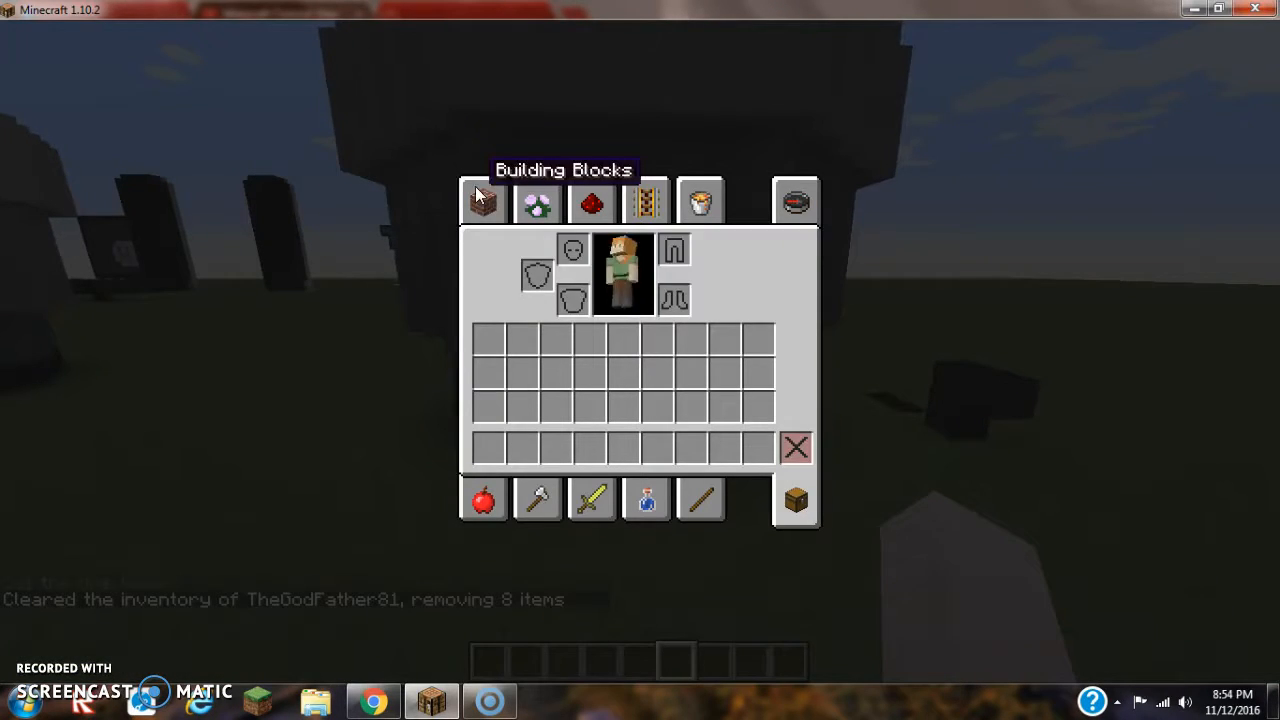
pyautogui.click(483, 201)
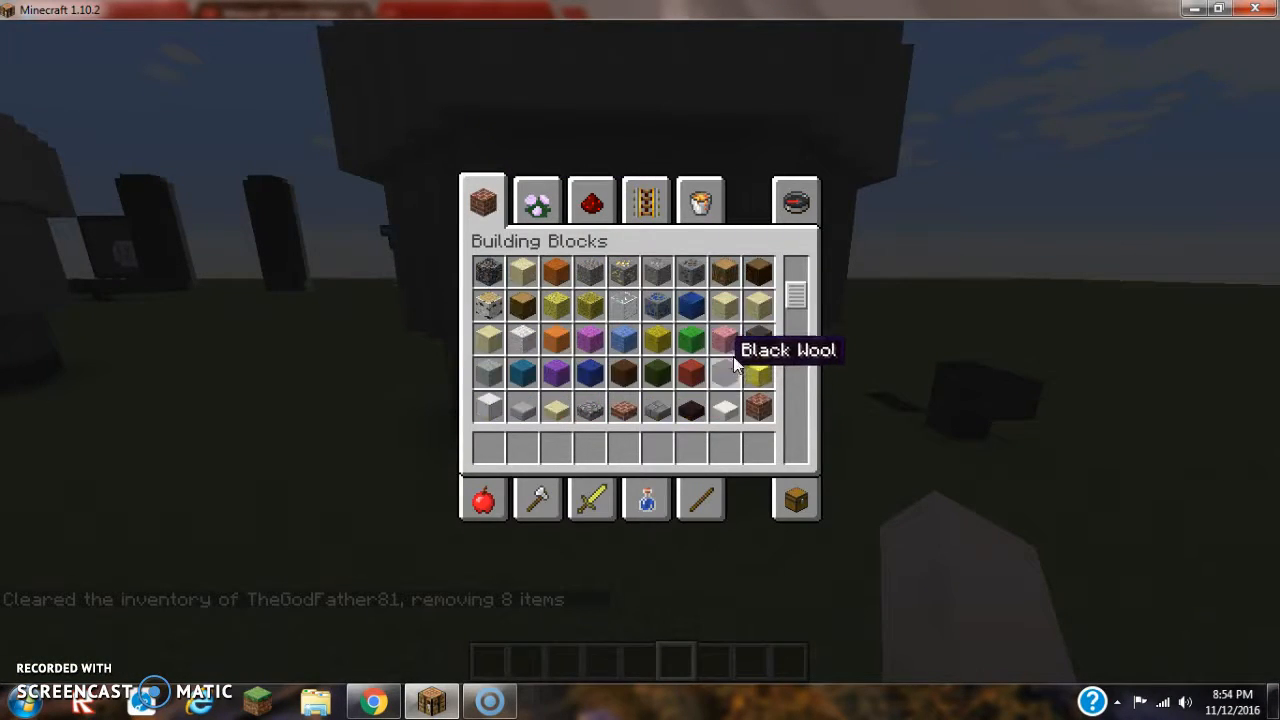
pyautogui.scroll(-3)
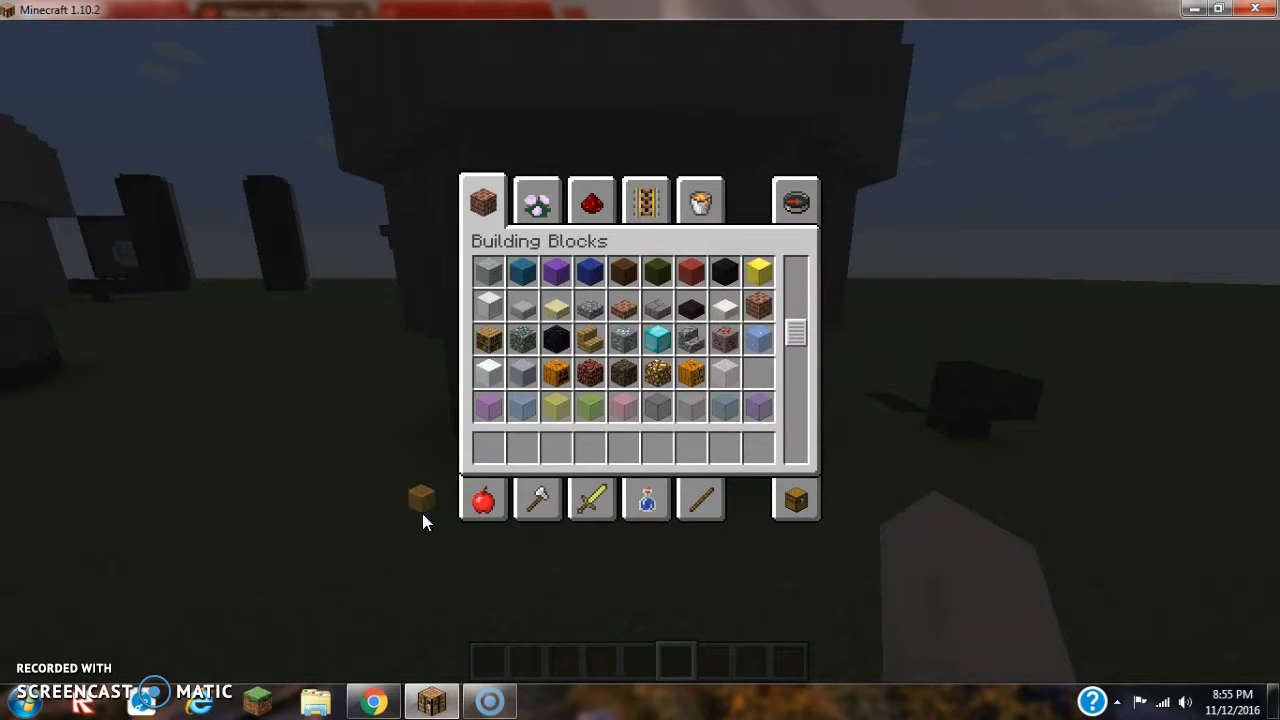
pyautogui.moveTo(646, 200)
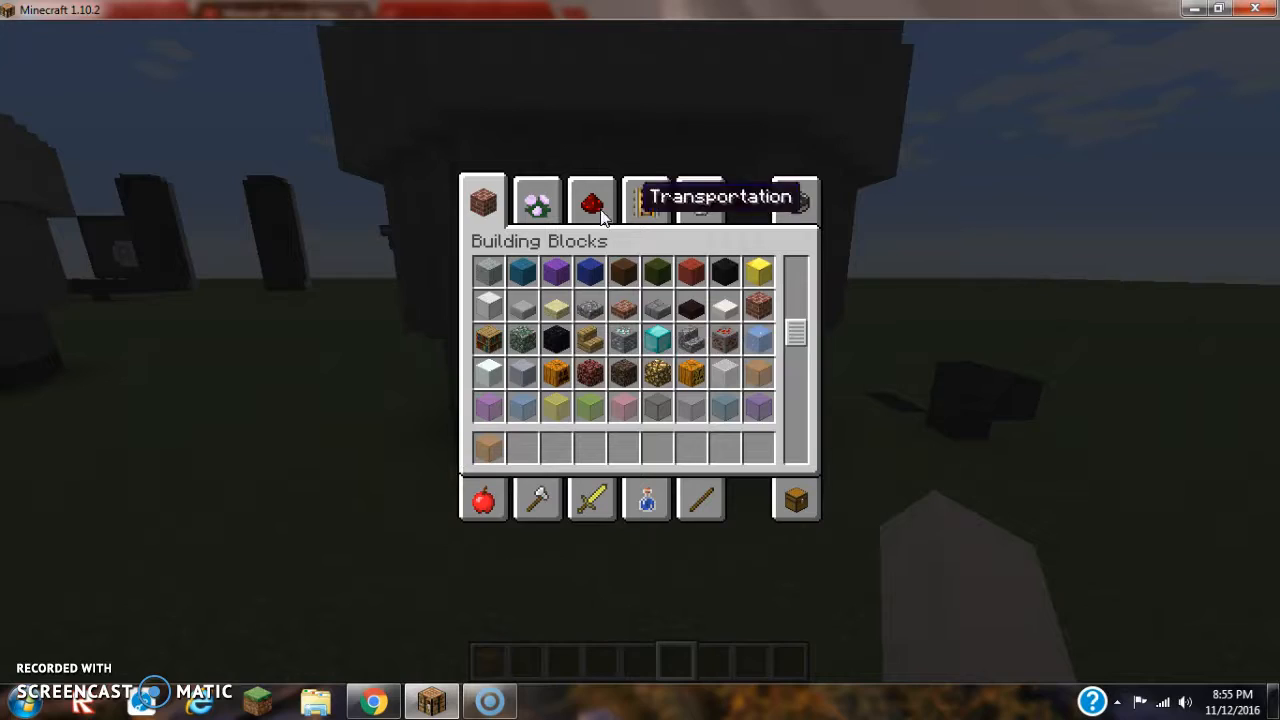
pyautogui.click(700, 200)
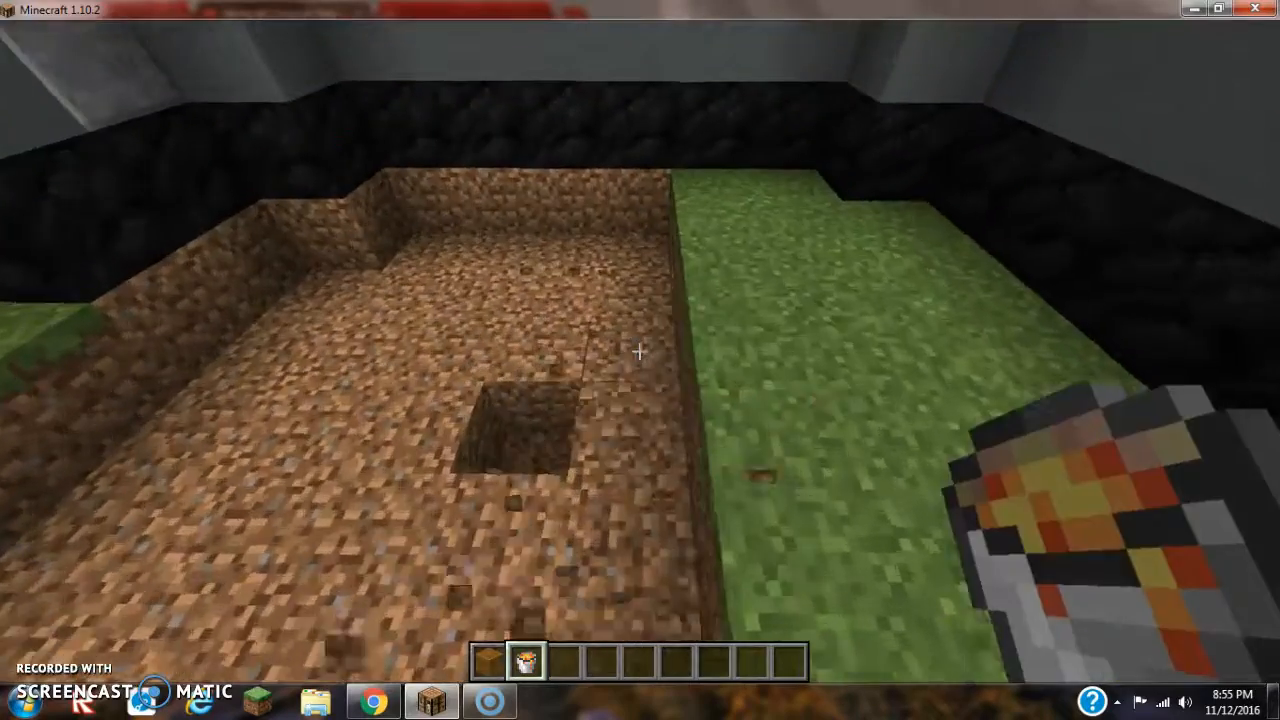
pyautogui.moveTo(640, 360)
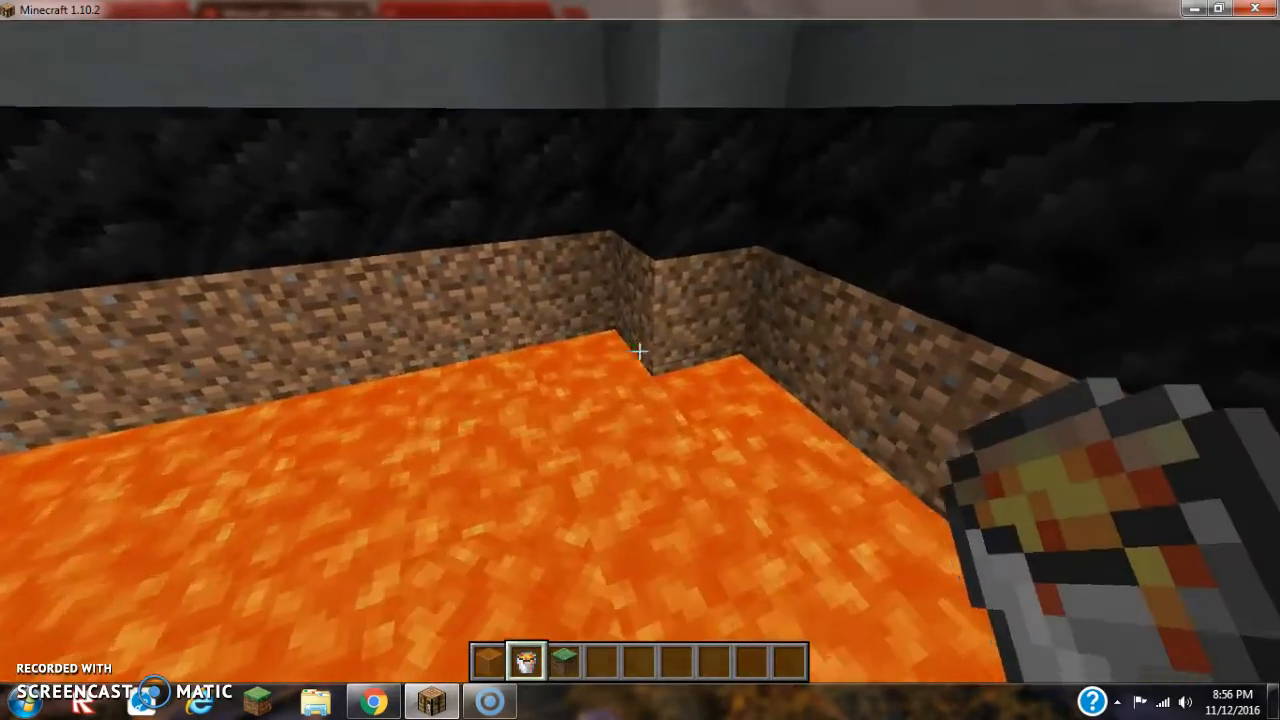
pyautogui.moveTo(640, 360)
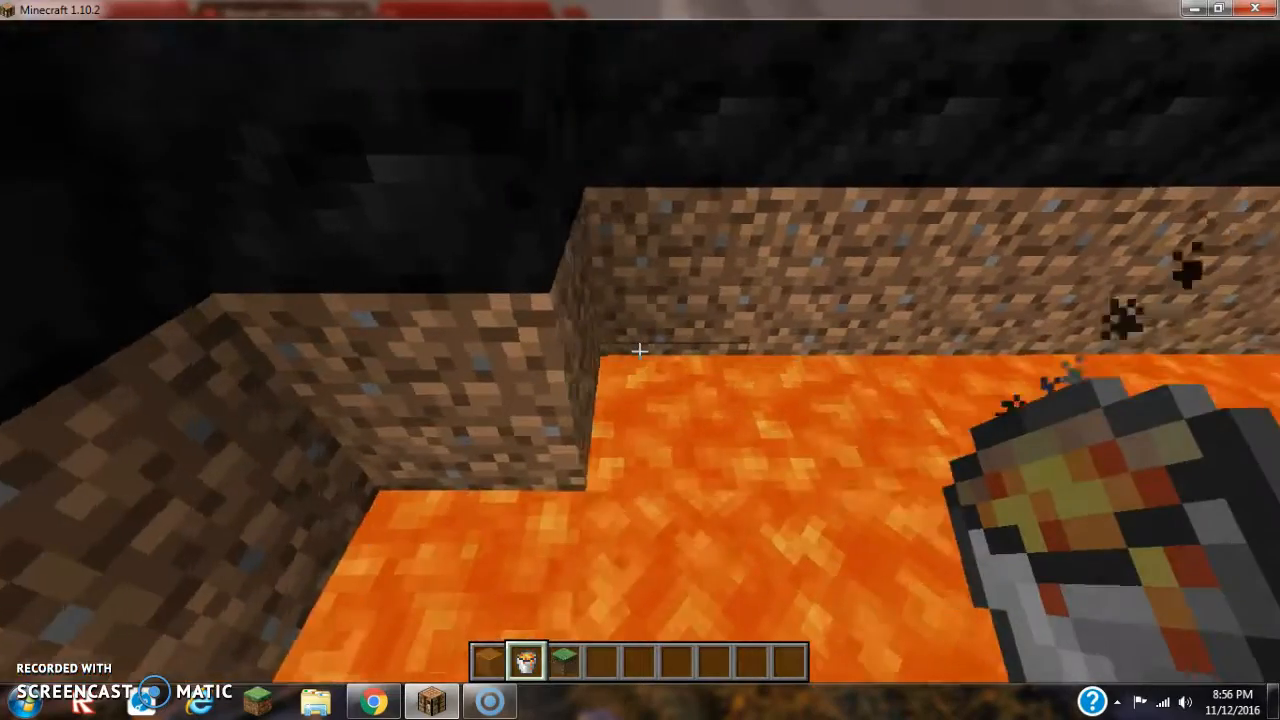
pyautogui.moveTo(640, 360)
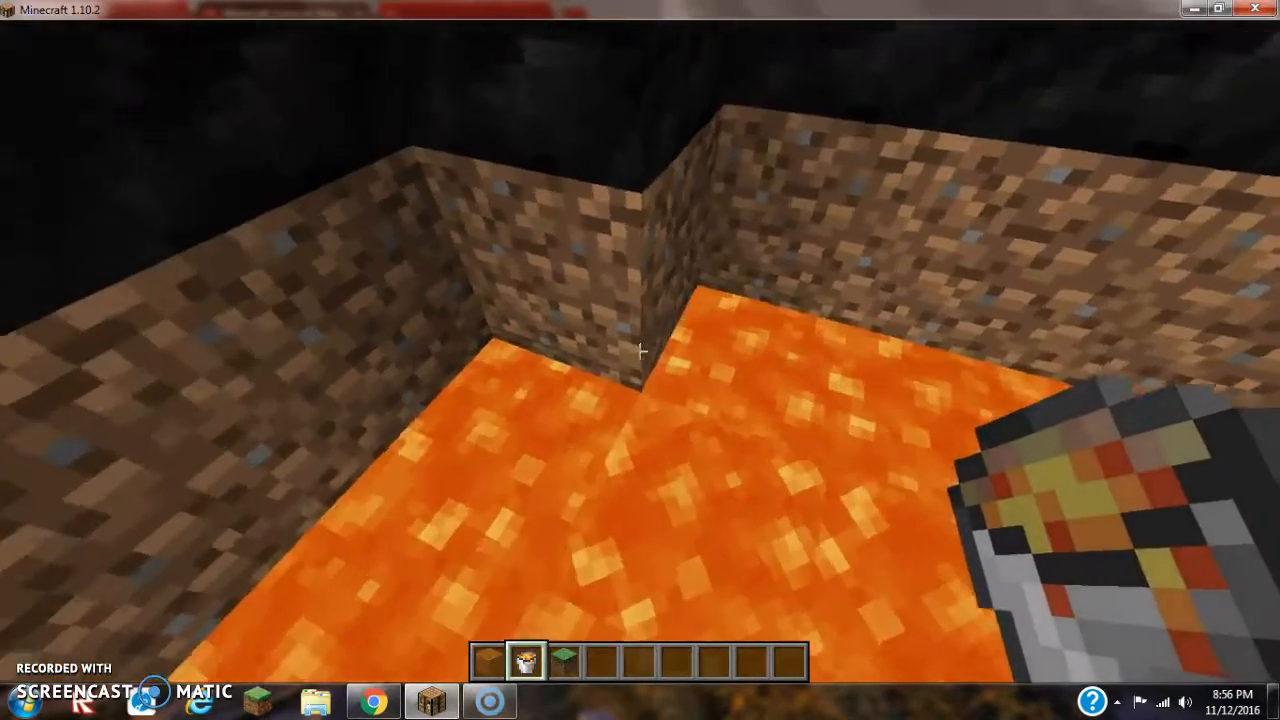
pyautogui.moveTo(640, 360)
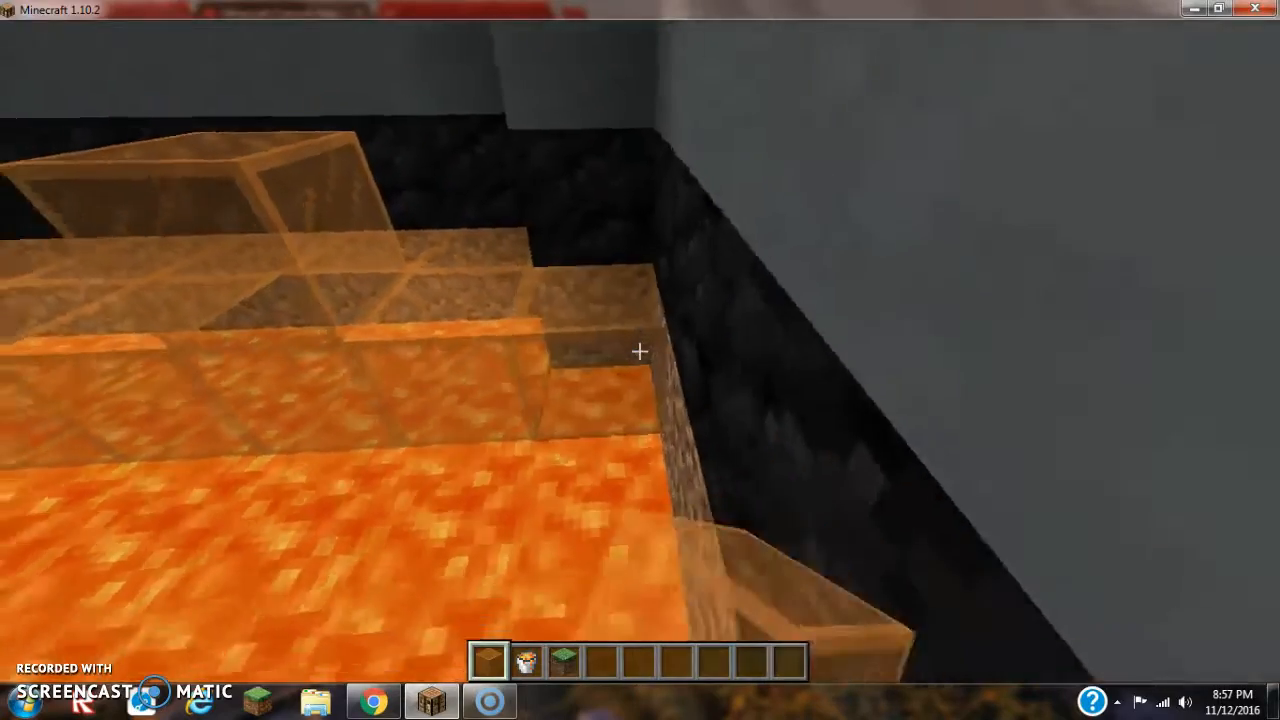
pyautogui.moveTo(640, 350)
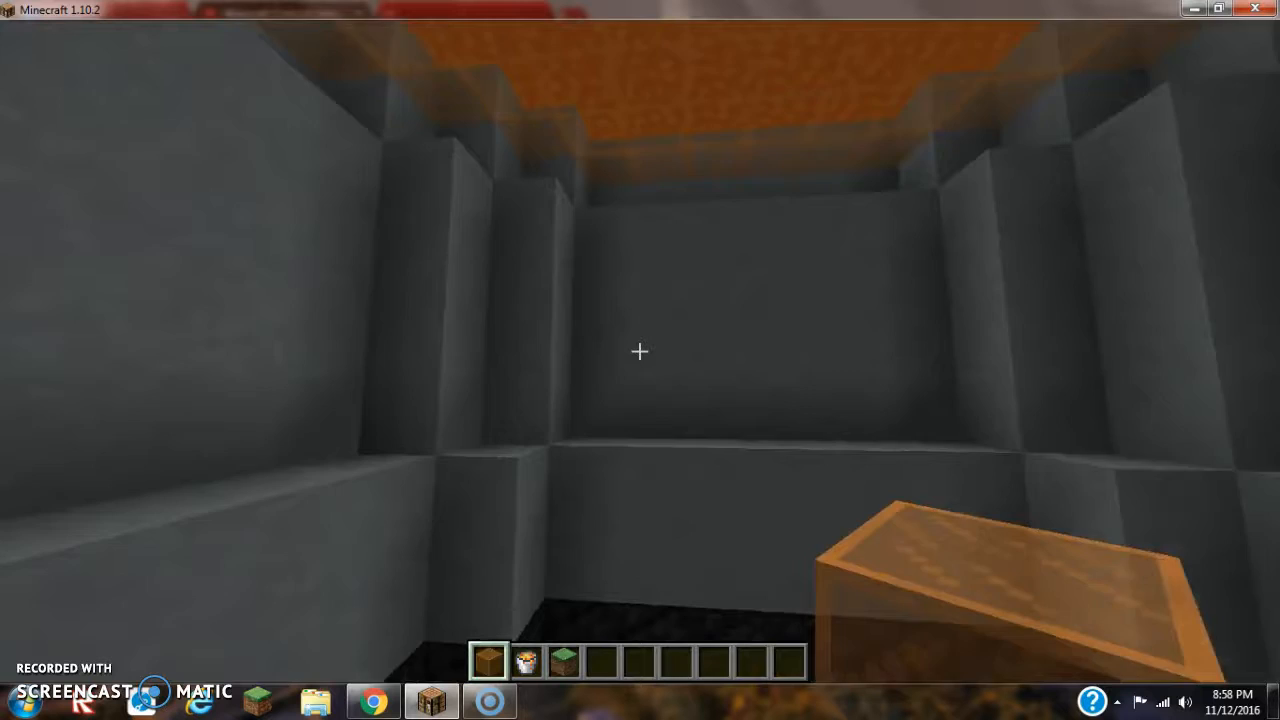
pyautogui.moveTo(640, 351)
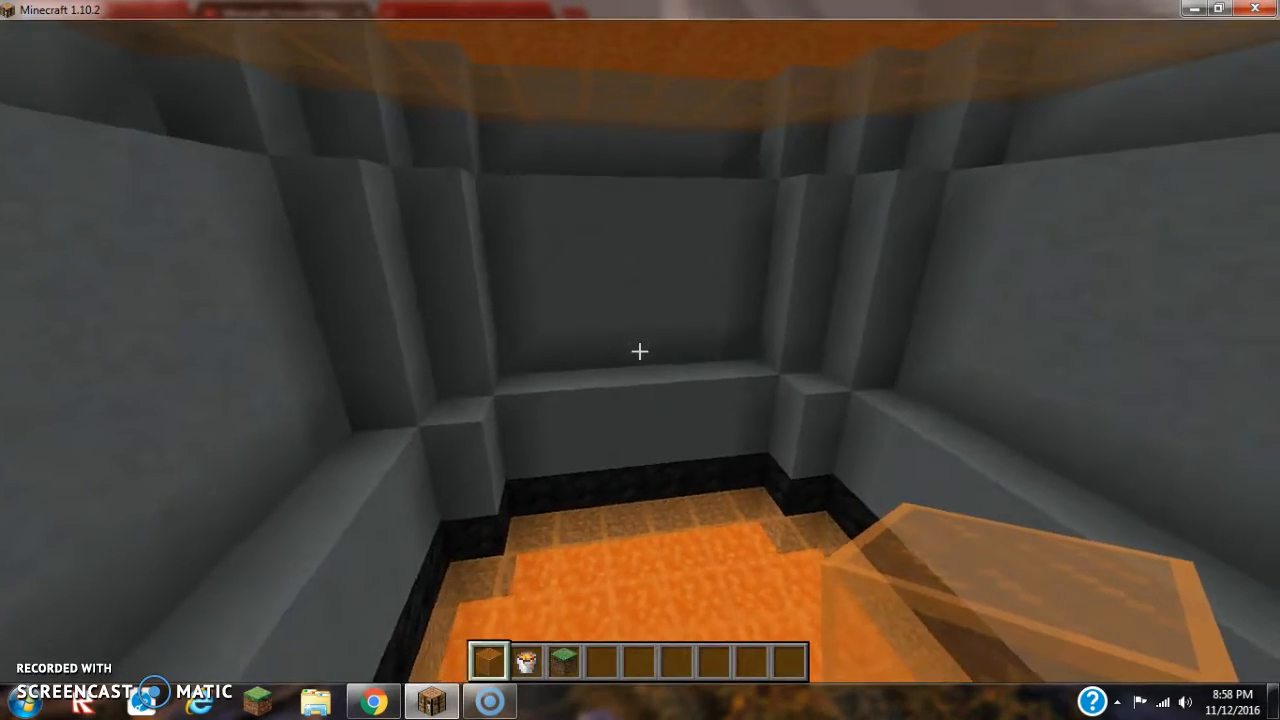
# Hold the grass block from hotbar slot 2 and bring up the creative inventory.
pyautogui.press('2')
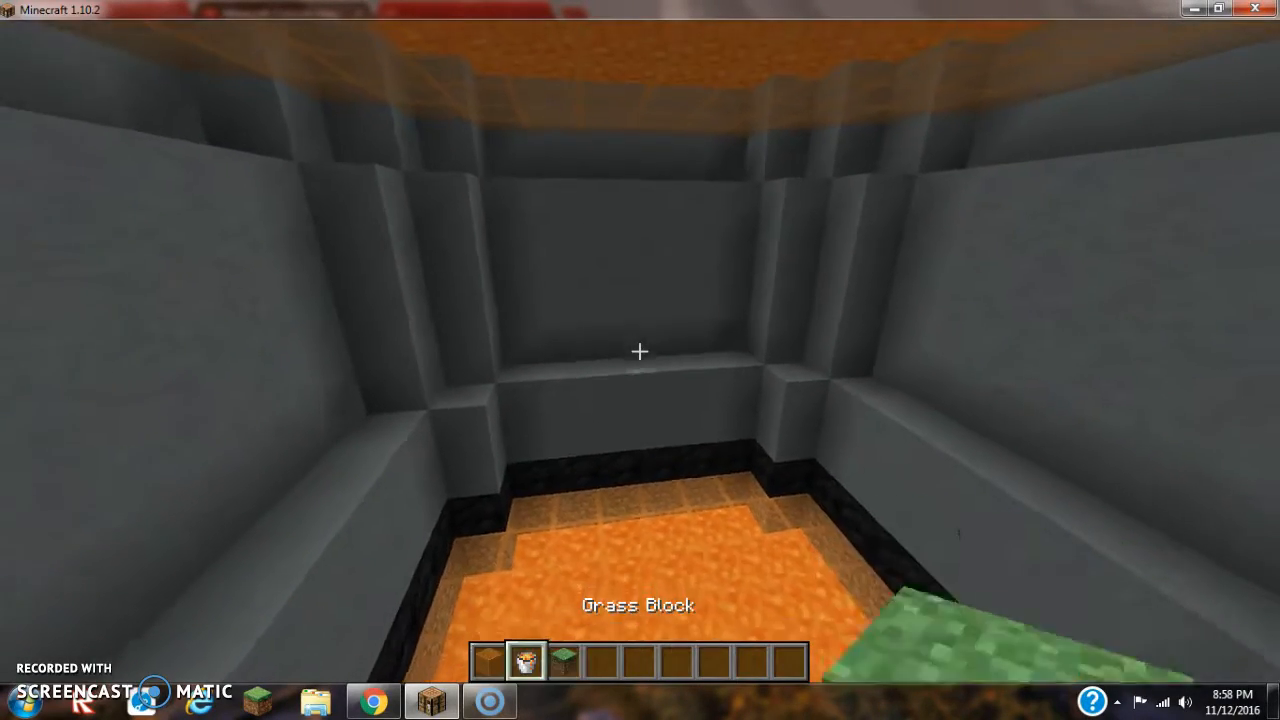
pyautogui.press('e')
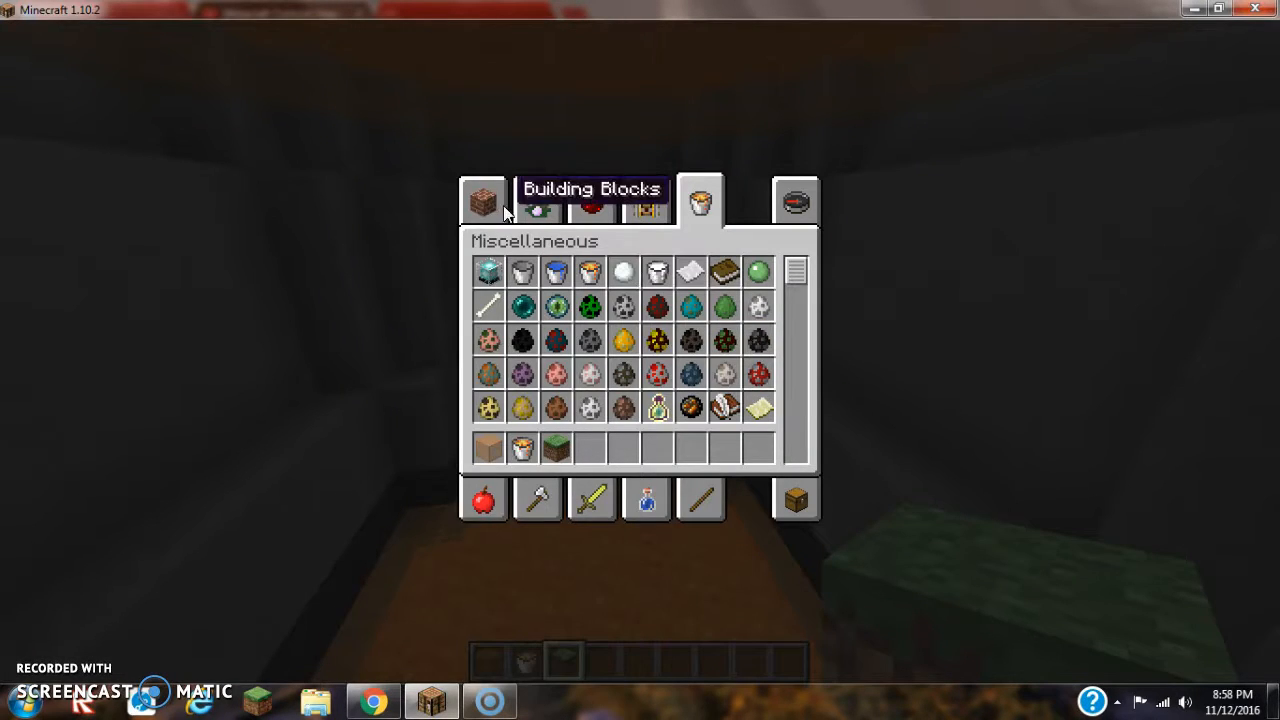
# Fill the hotbar with bed, item frame, painting, chests, crafting table and furnace from Decoration Blocks.
pyautogui.click(537, 200)
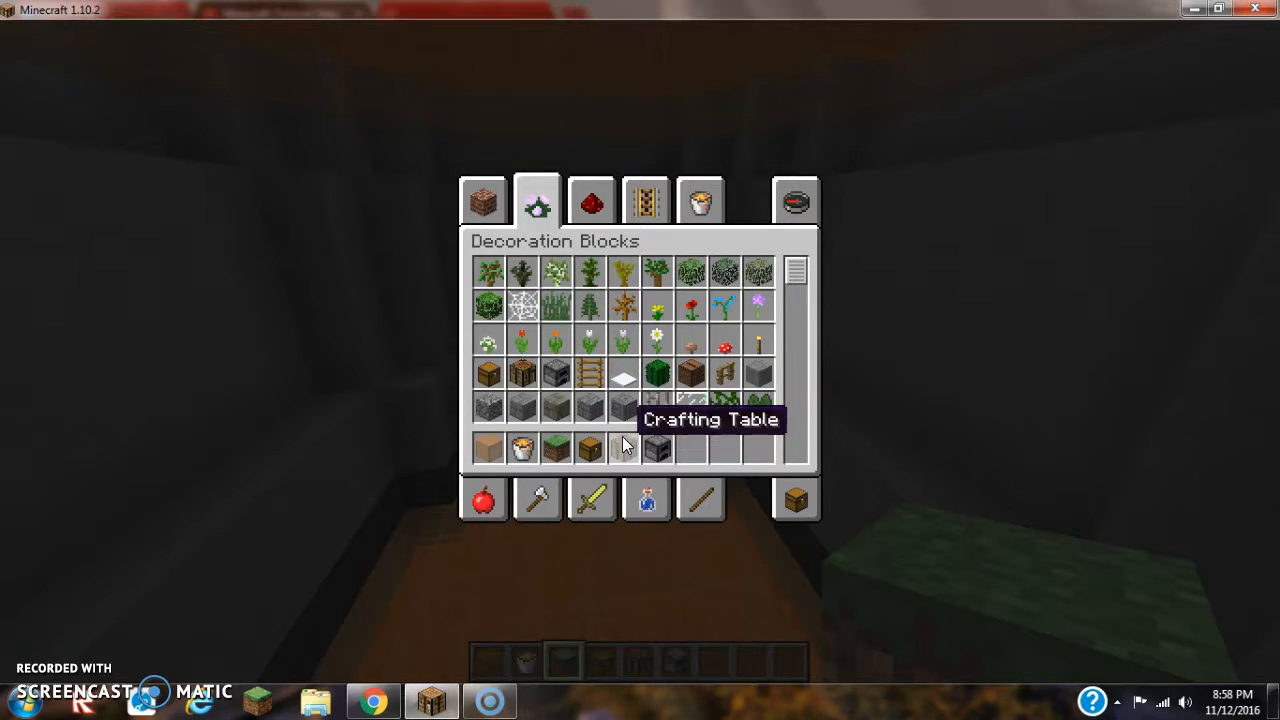
pyautogui.moveTo(695, 373)
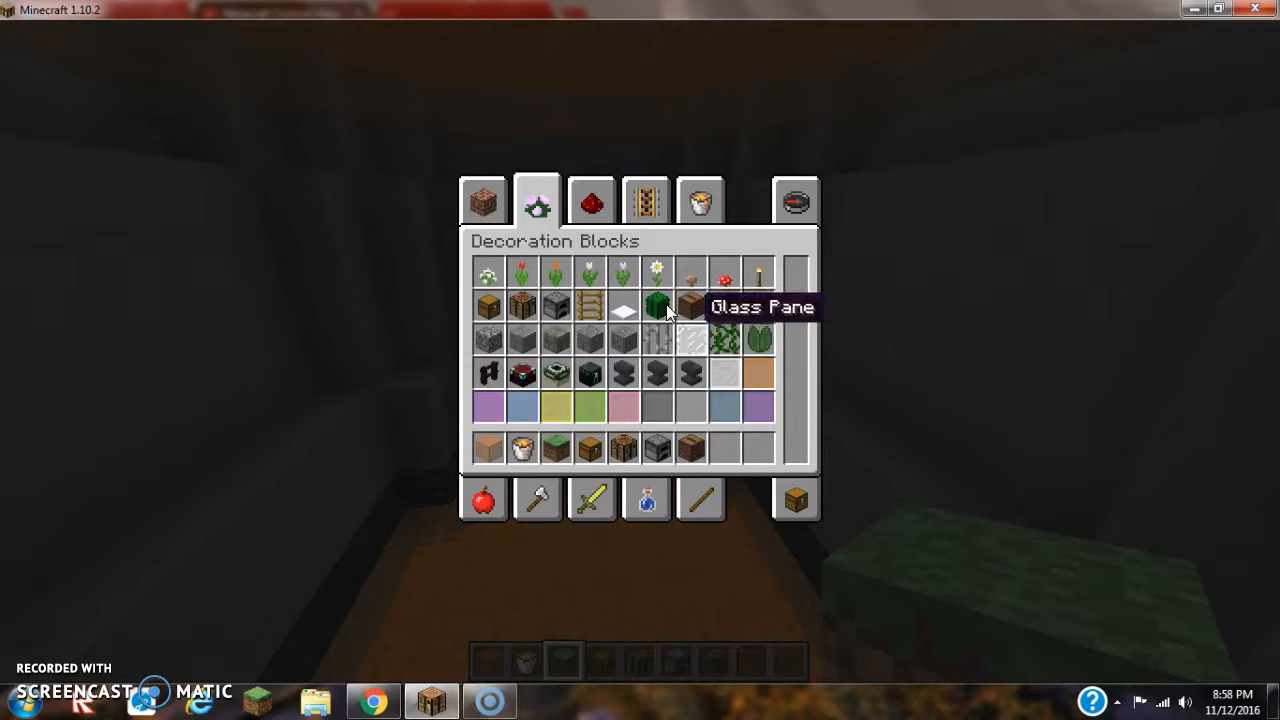
pyautogui.moveTo(556, 388)
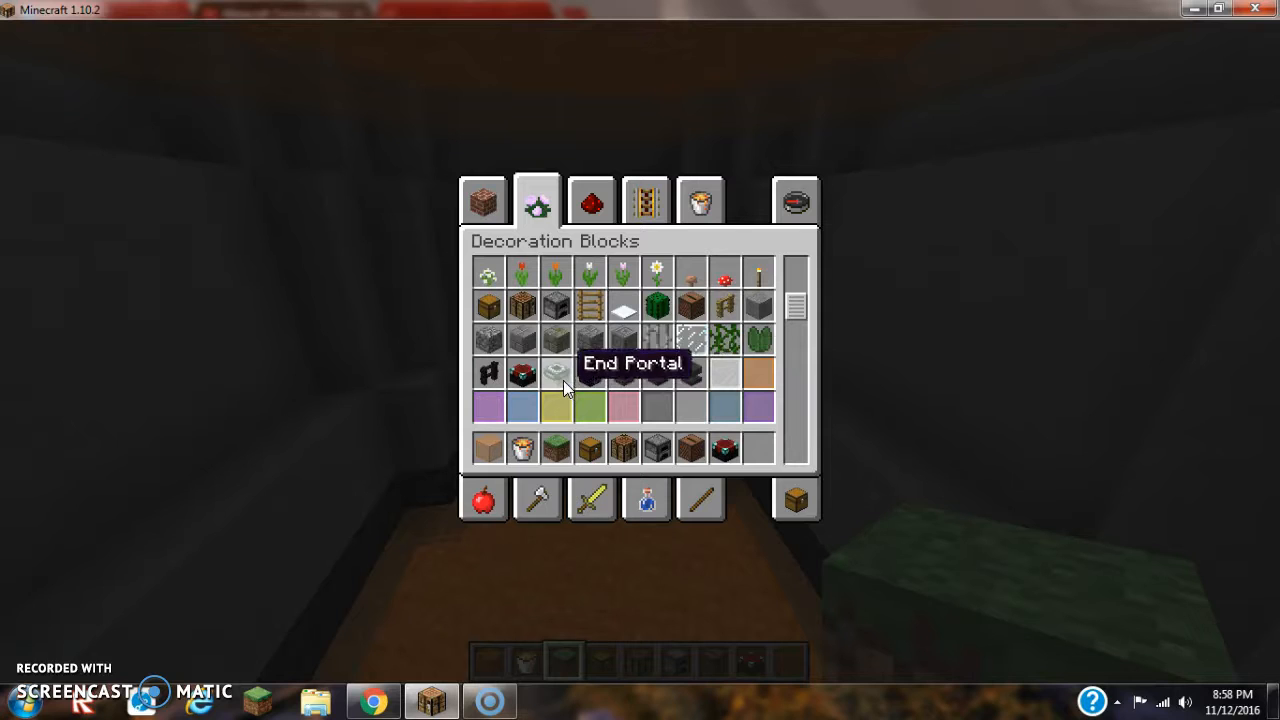
pyautogui.scroll(-3)
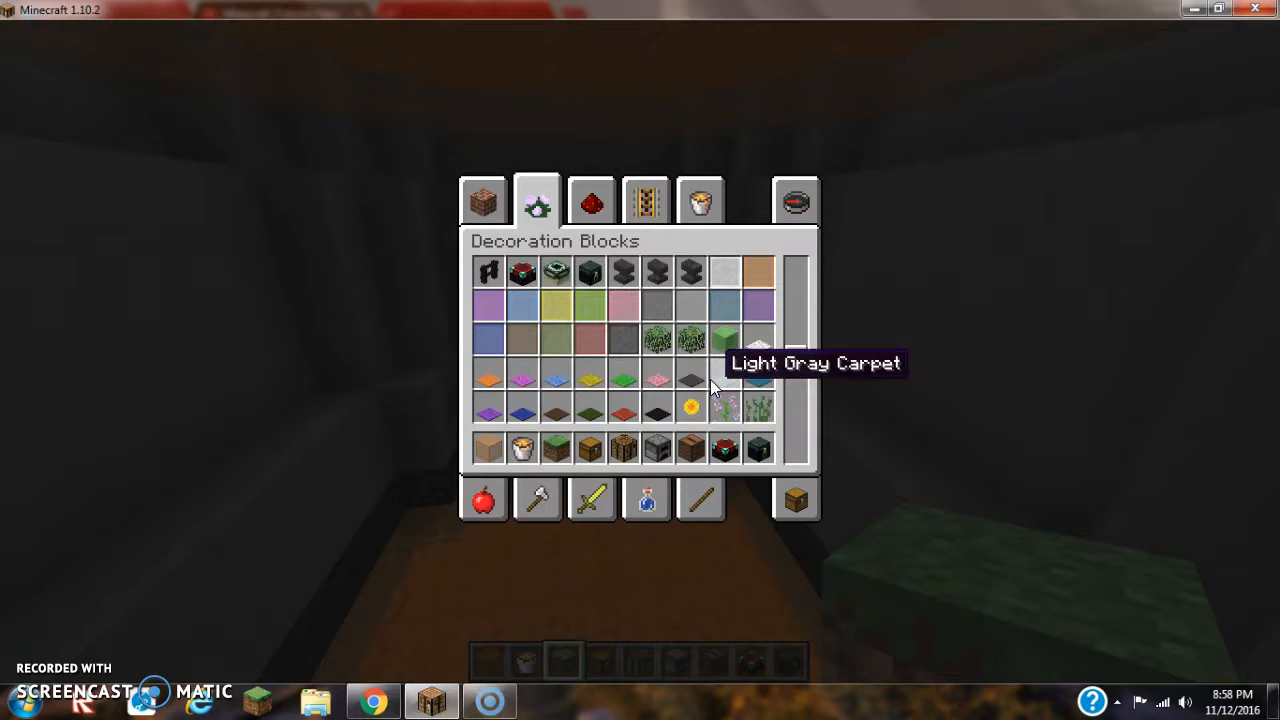
pyautogui.moveTo(795, 498)
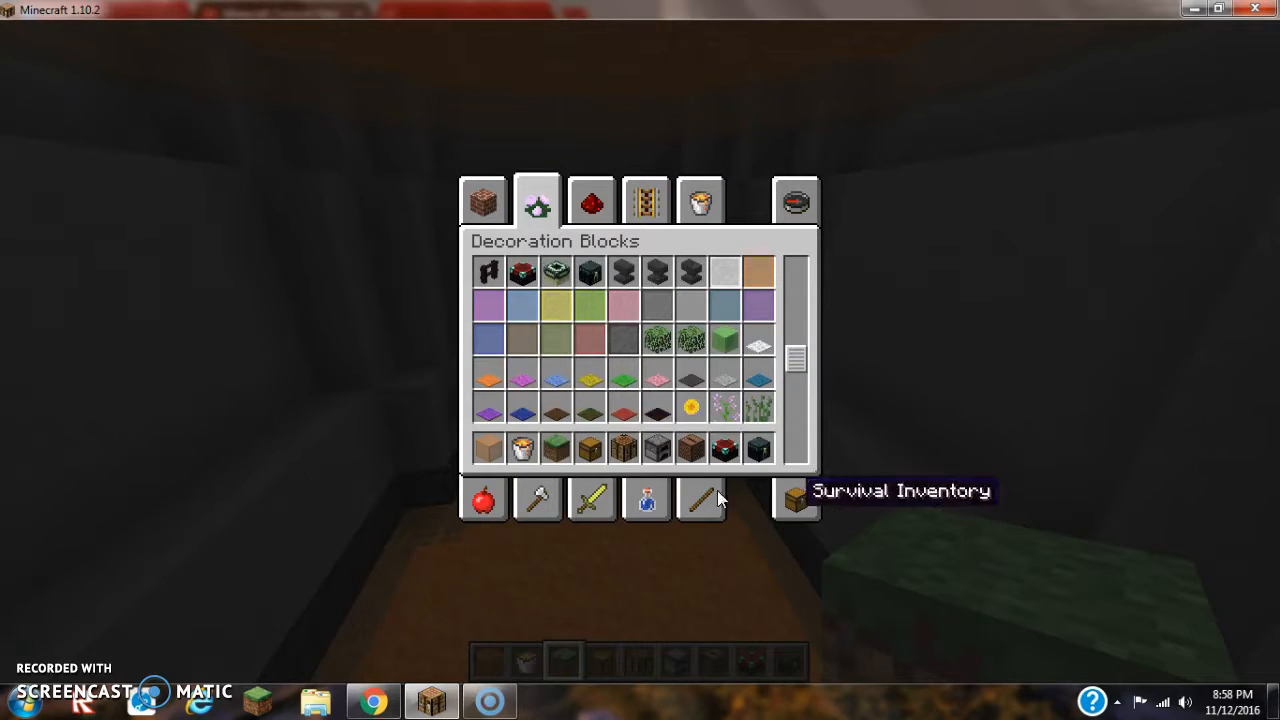
pyautogui.click(795, 200)
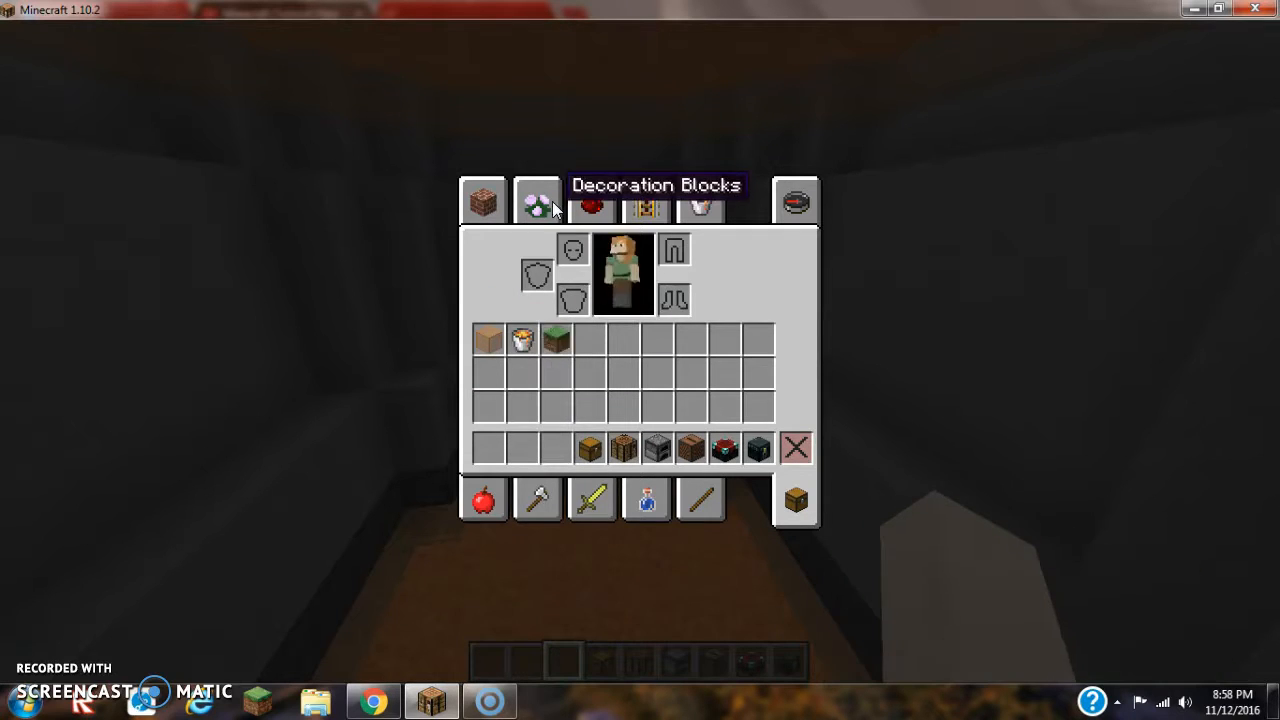
pyautogui.click(537, 200)
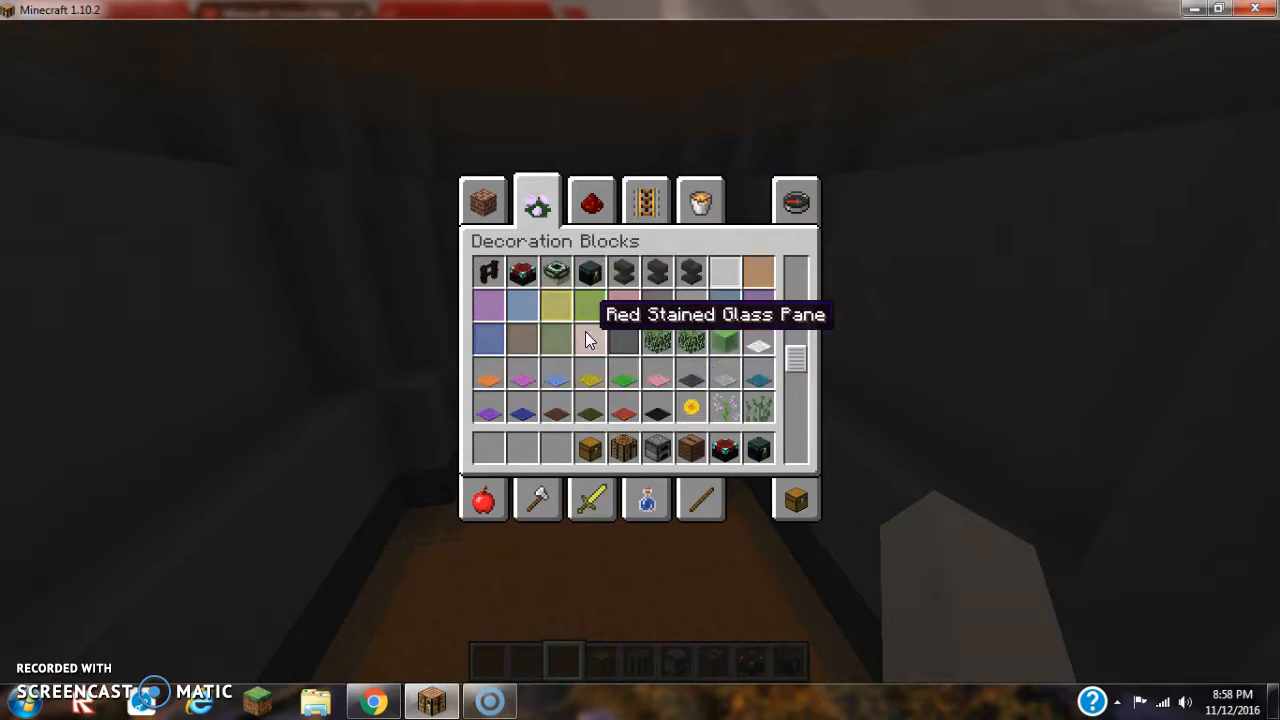
pyautogui.scroll(-3)
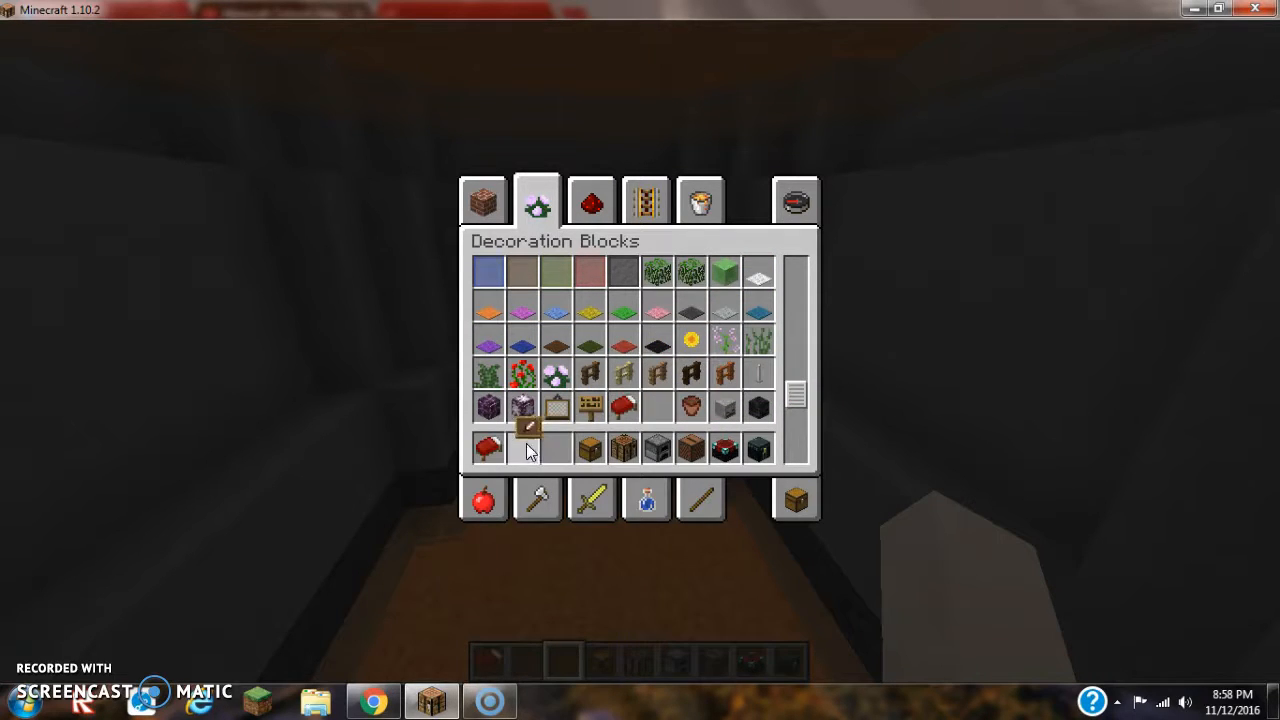
pyautogui.scroll(-3)
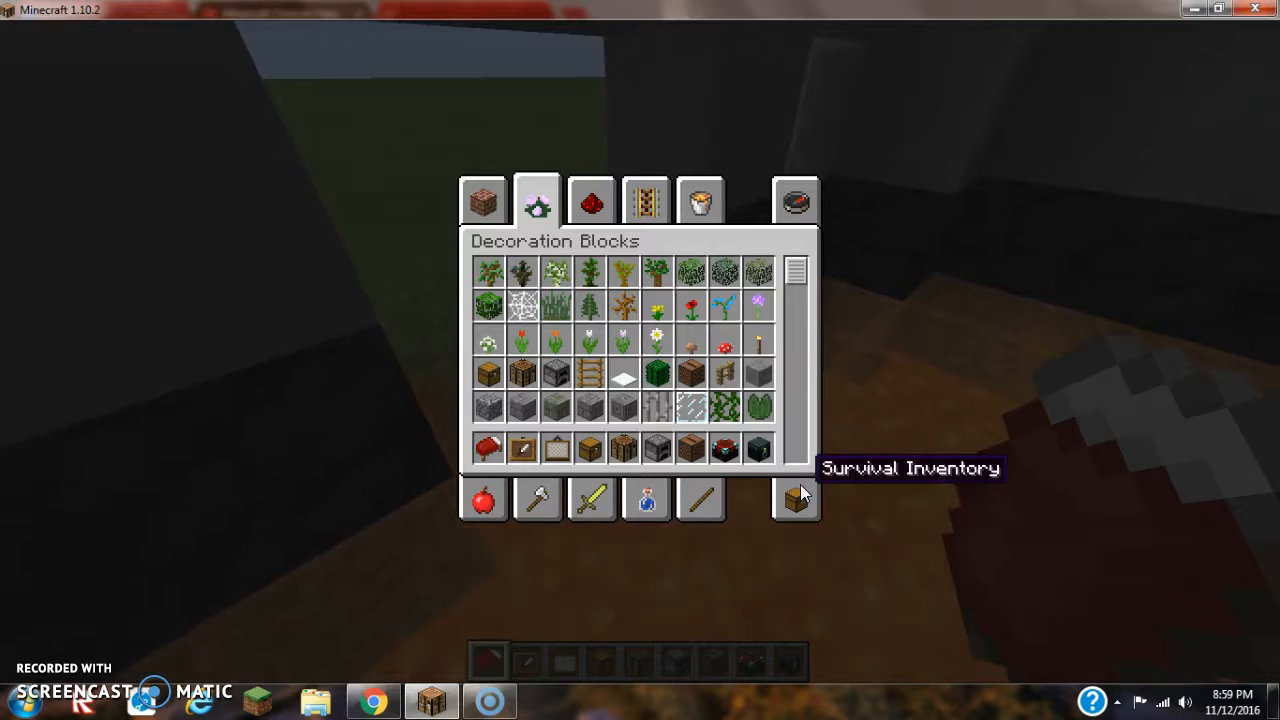
pyautogui.click(795, 500)
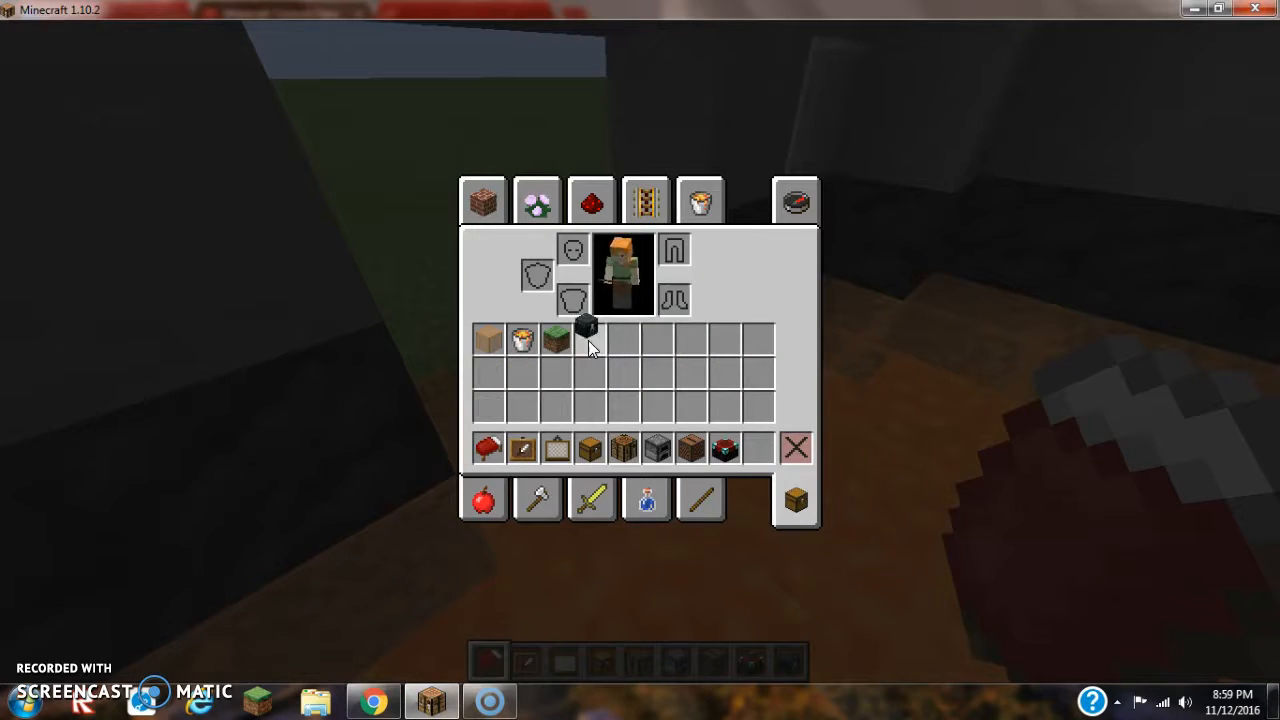
pyautogui.click(537, 200)
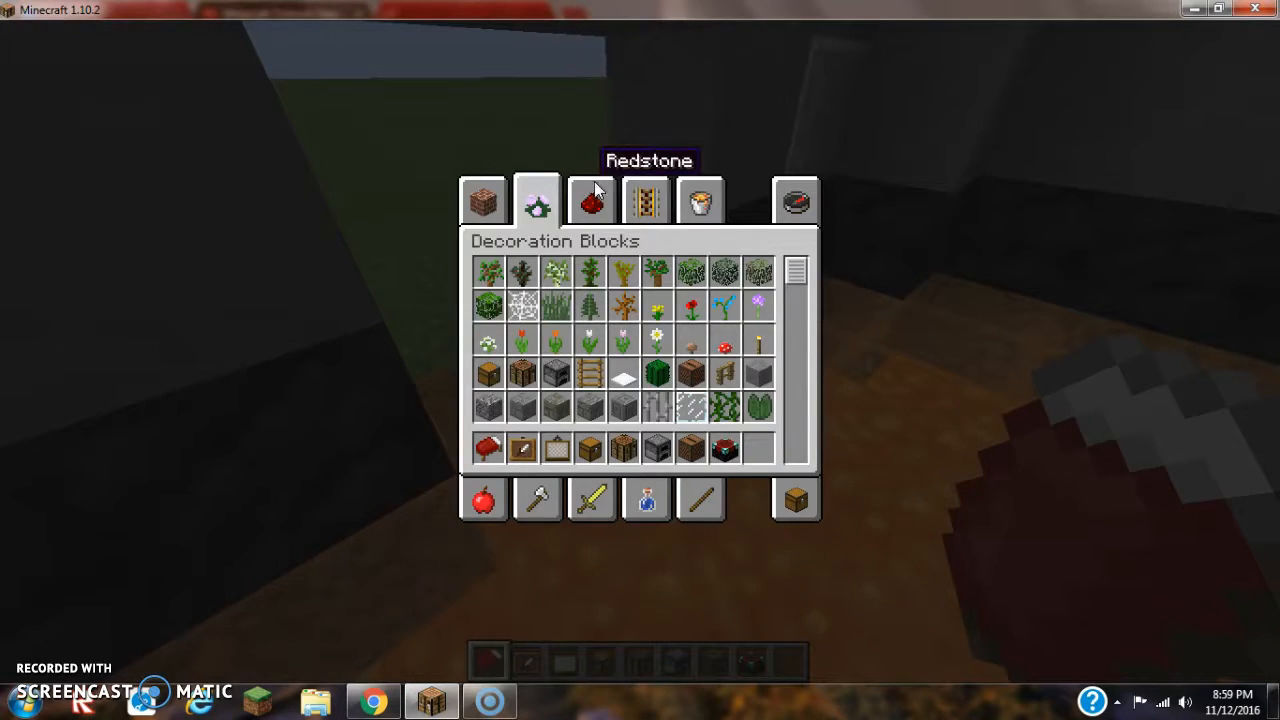
# Return to the world beside the glass-covered lava strip and reopen the inventory.
pyautogui.press('Escape')
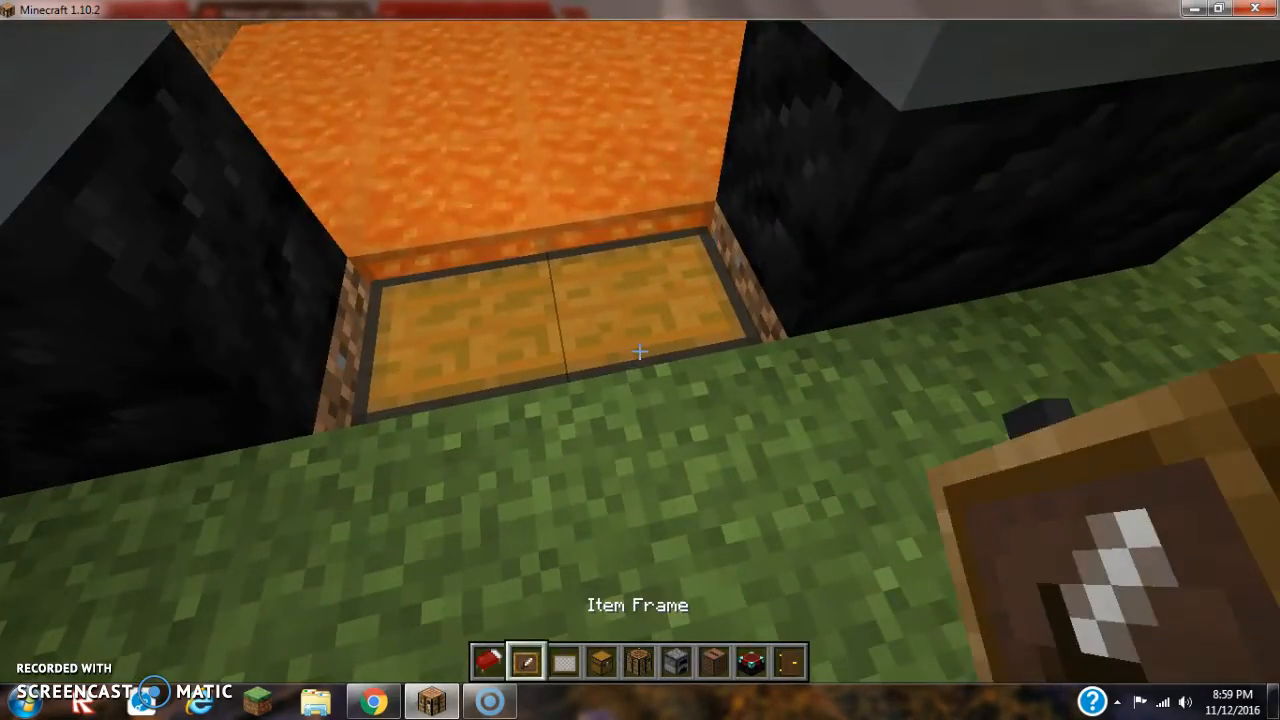
pyautogui.press('e')
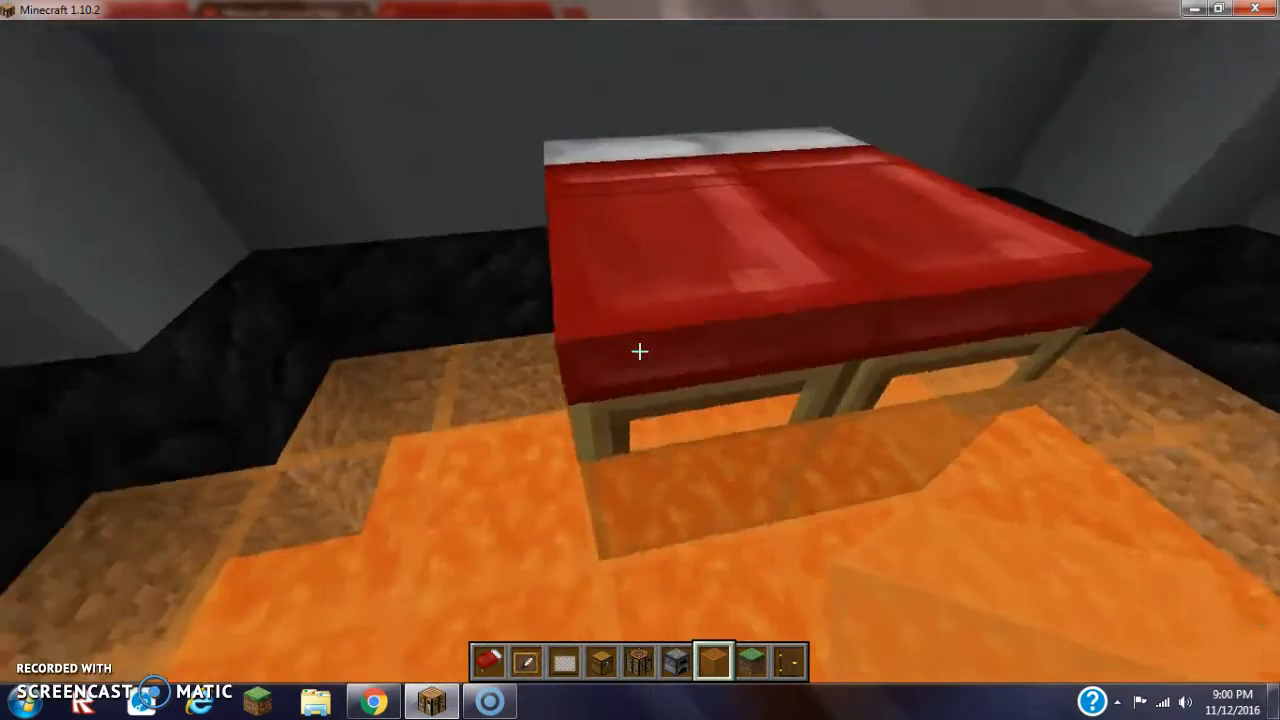
# Place two red beds side by side on the glass floor, then open the inventory.
pyautogui.press('e')
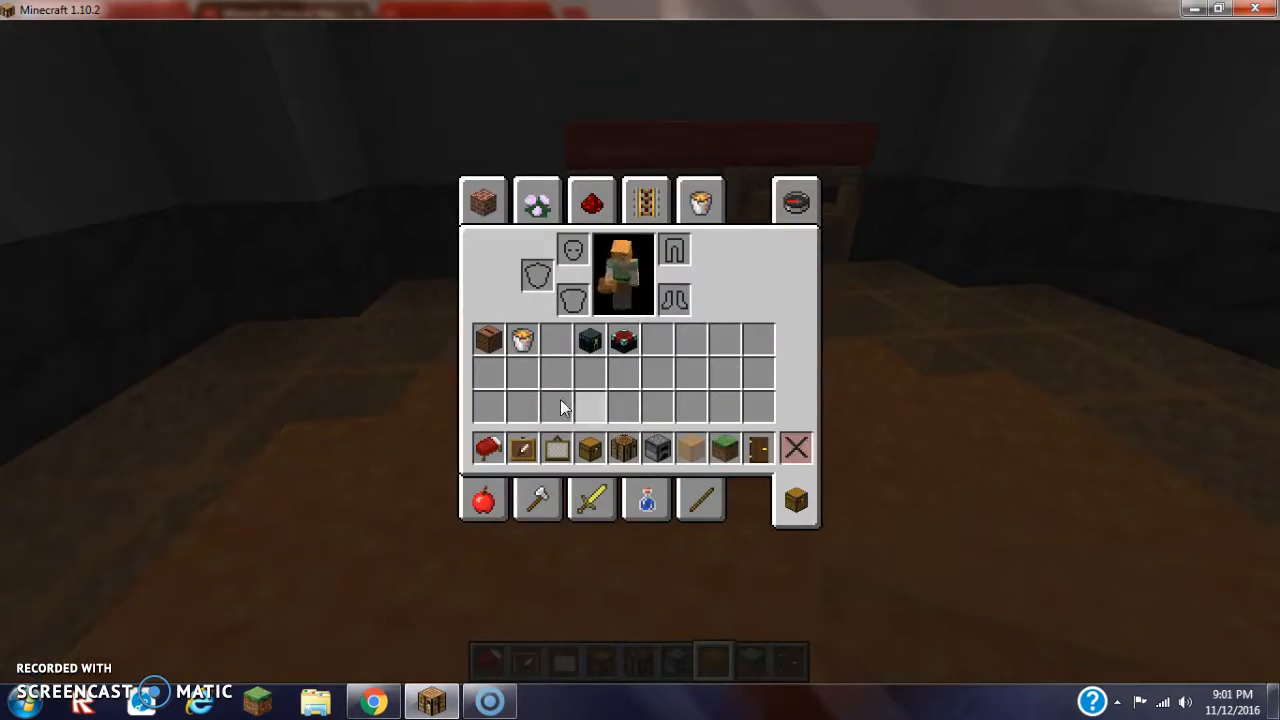
# Hang a landscape painting on the wall above the red bed.
pyautogui.click(536, 200)
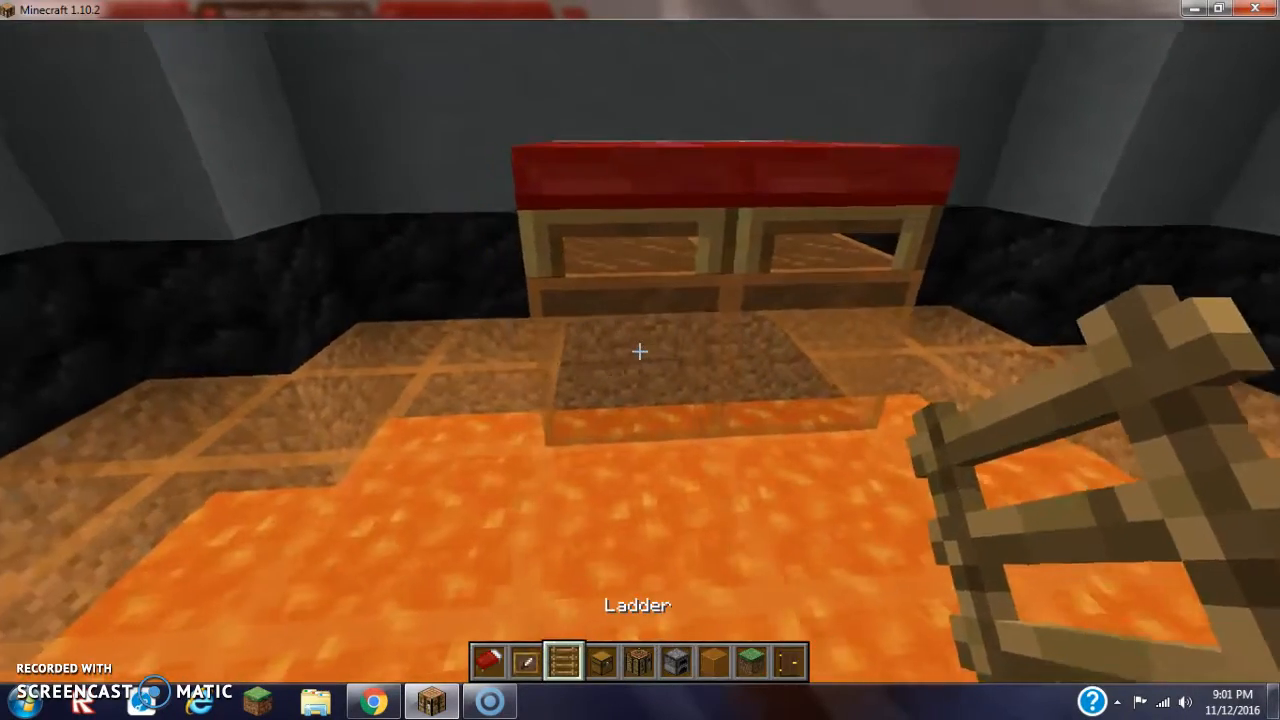
pyautogui.press('e')
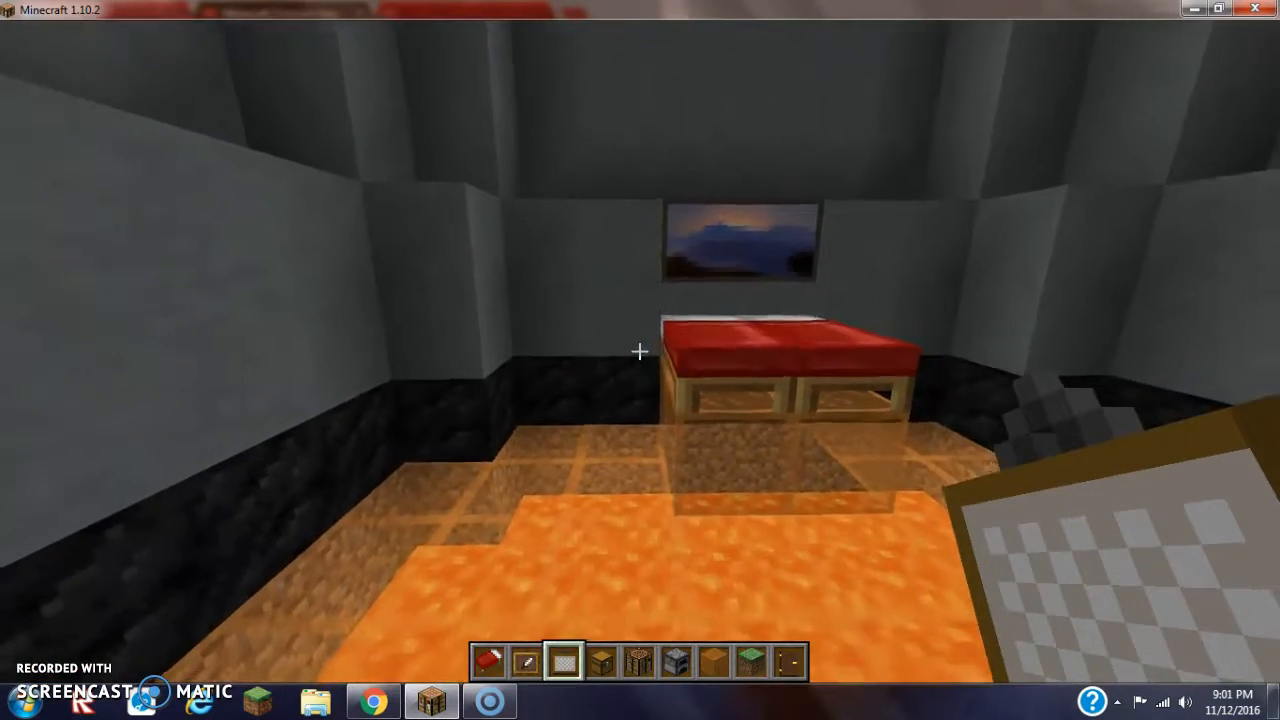
pyautogui.press('e')
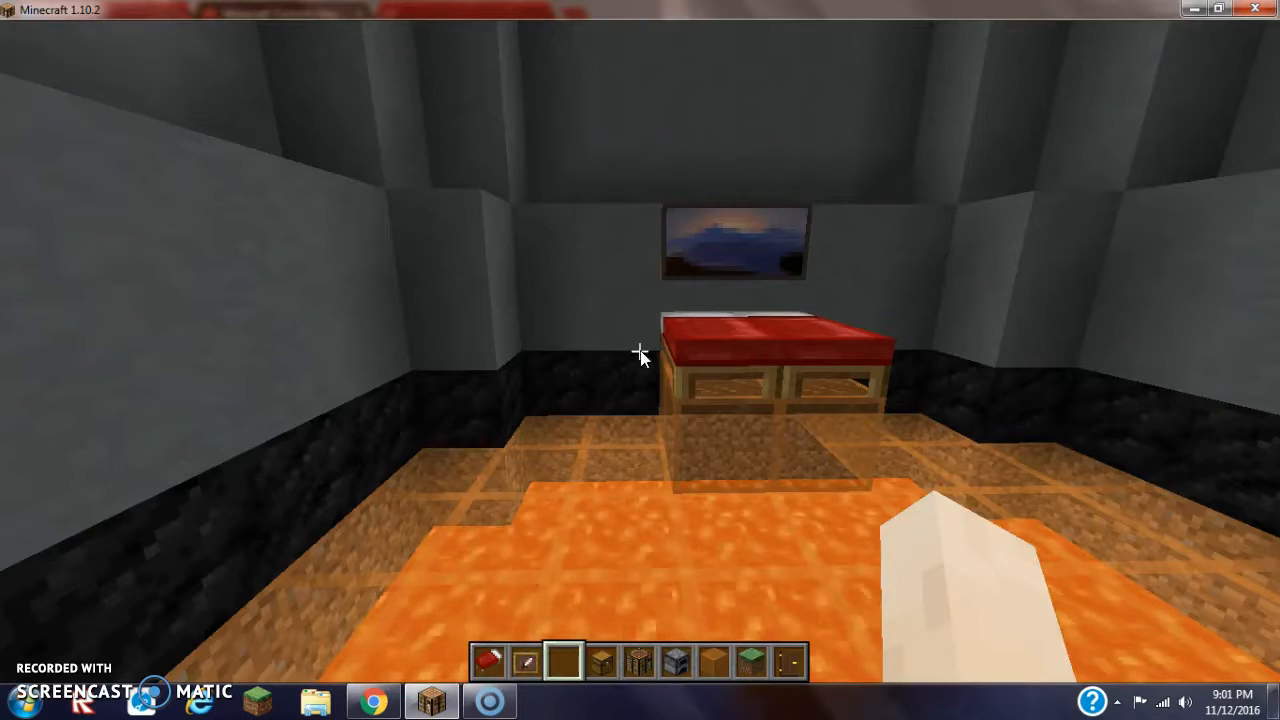
# Flank the bed with beacon-topped chests, a crafting table left and a furnace right.
pyautogui.press('e')
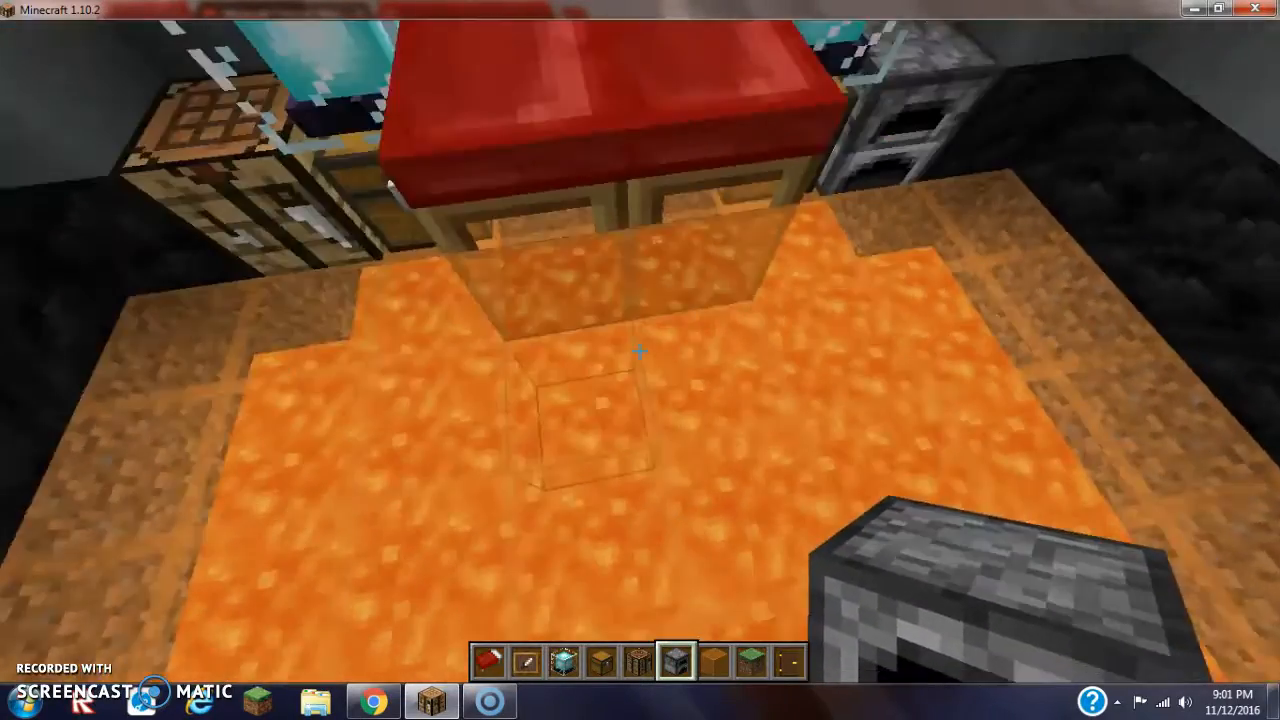
pyautogui.moveTo(640, 360)
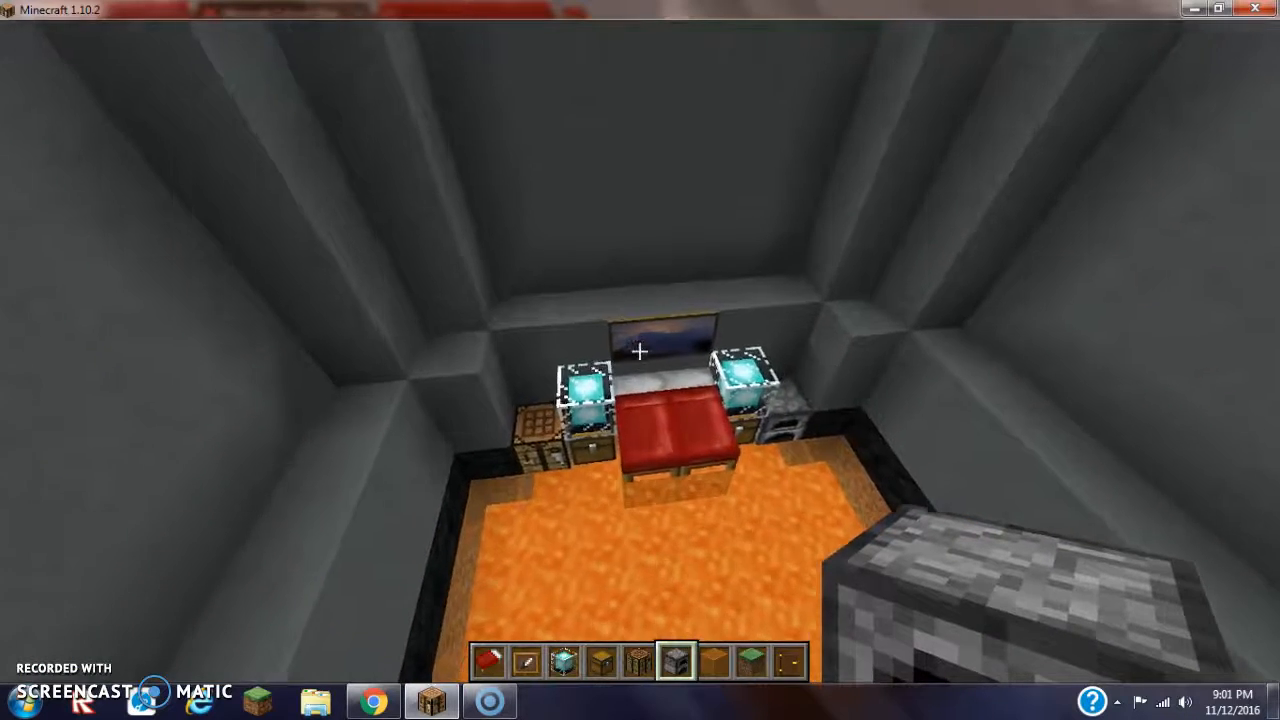
pyautogui.press('e')
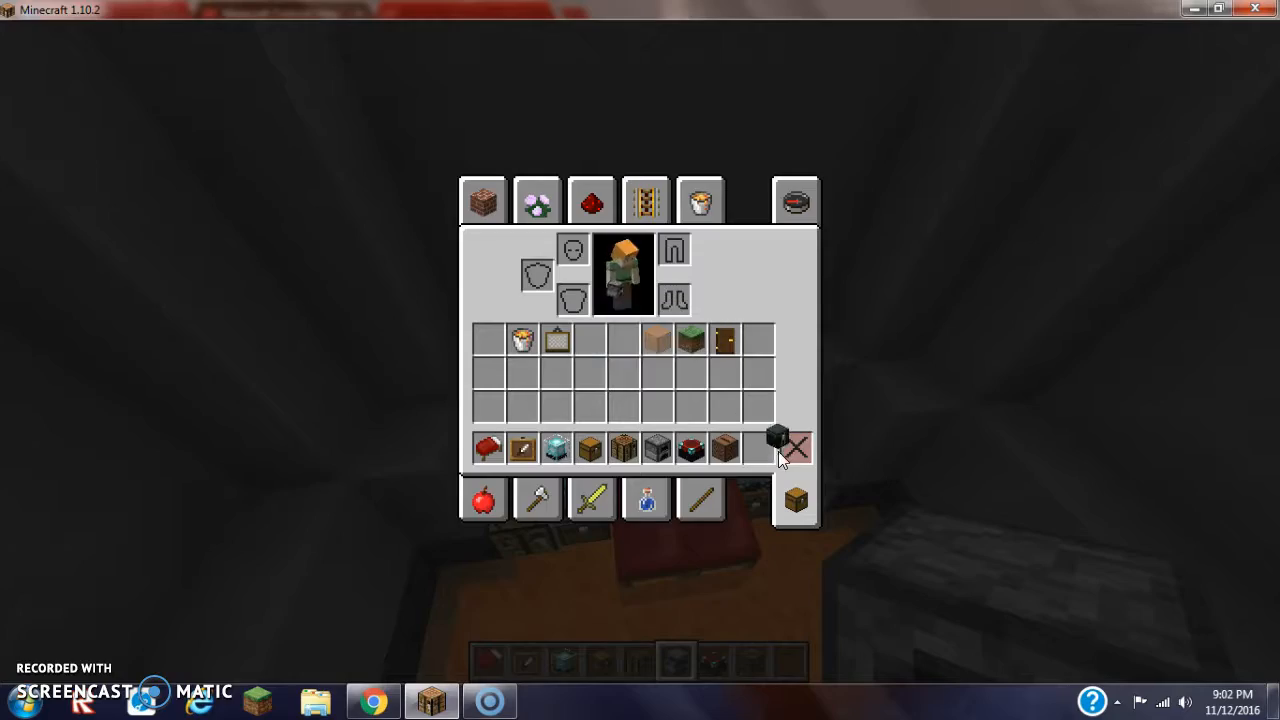
# Put the dark block in the last hotbar slot, inspect the bare glass floor, and reopen the inventory.
pyautogui.press('Escape')
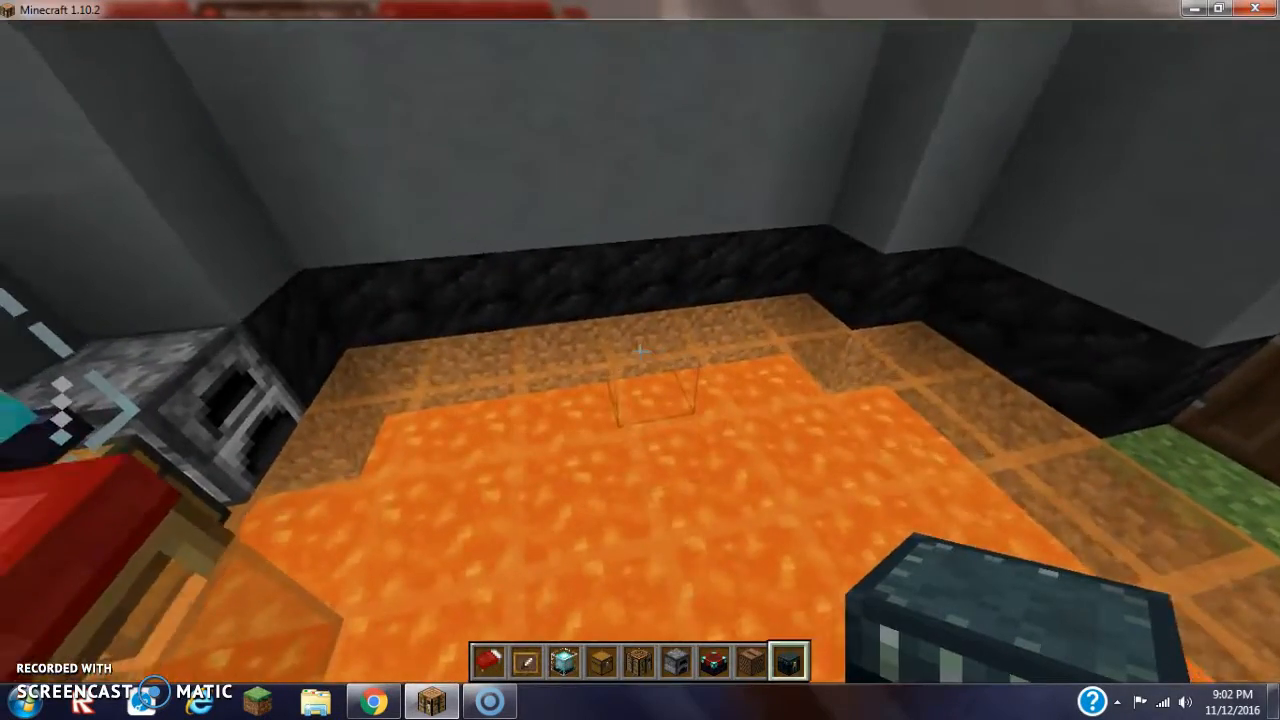
pyautogui.press('e')
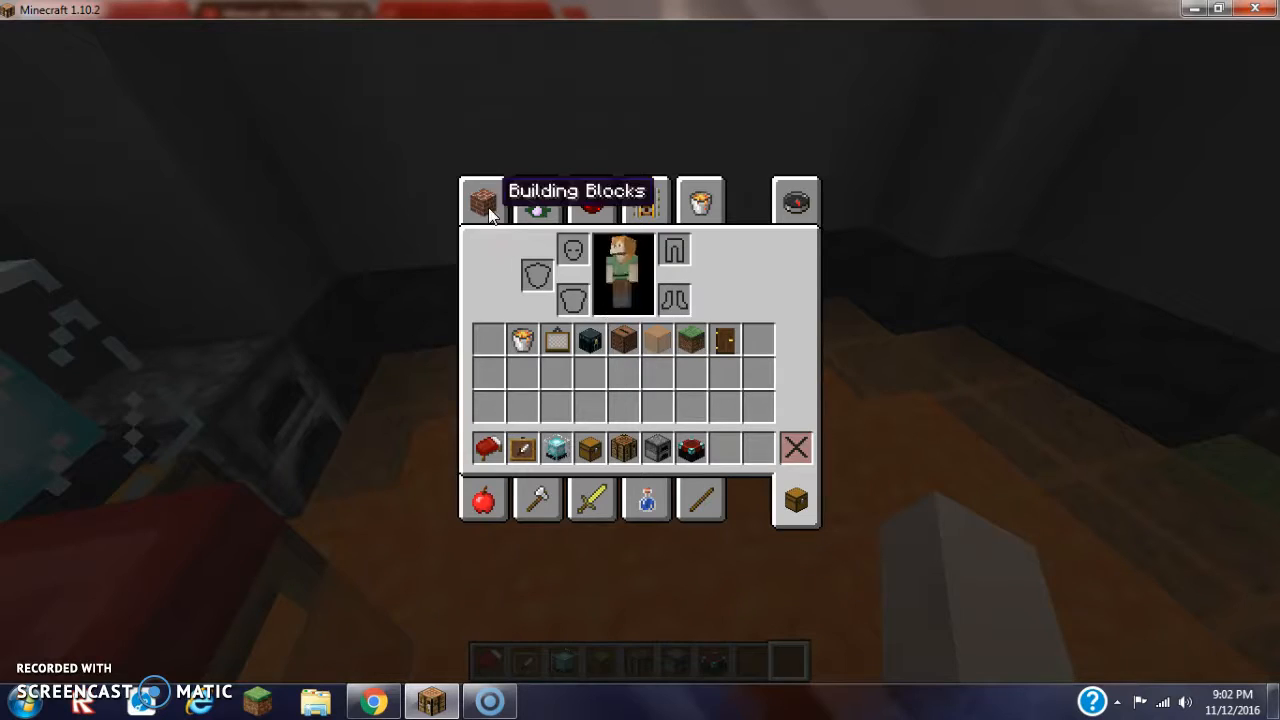
# Build rows of bookshelves along the library wall and open the Building Blocks category.
pyautogui.click(483, 201)
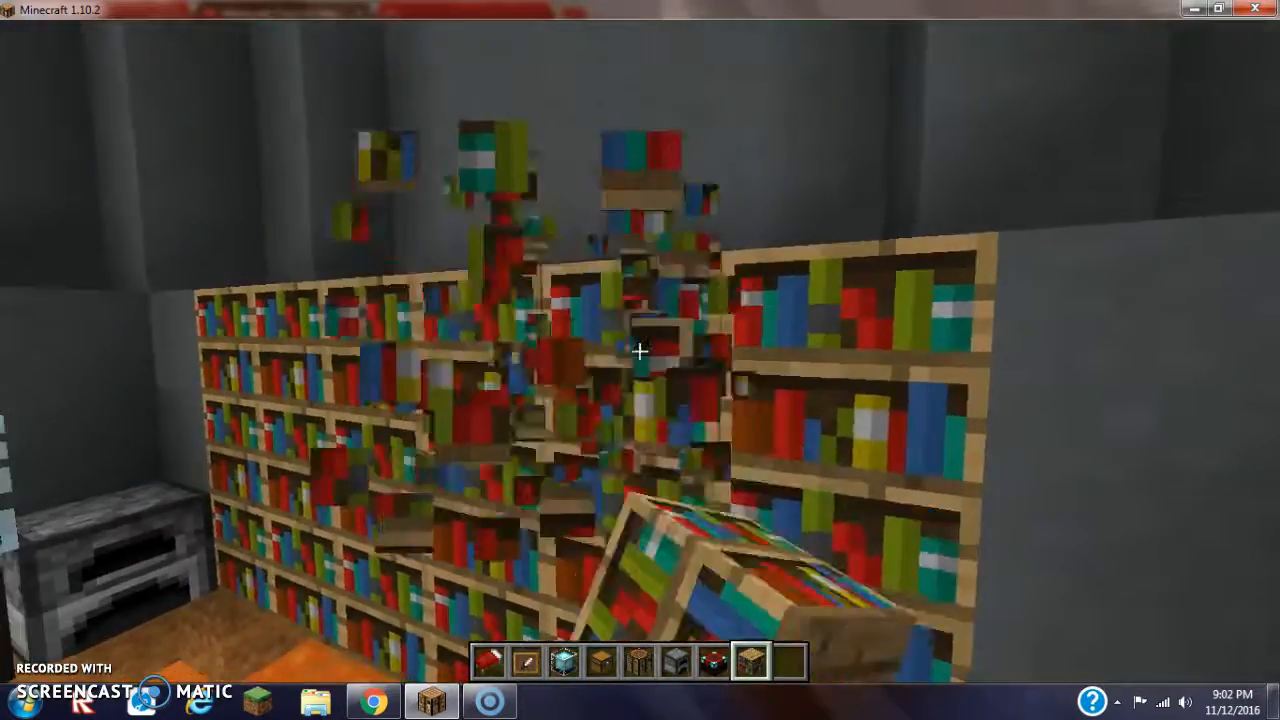
pyautogui.press('e')
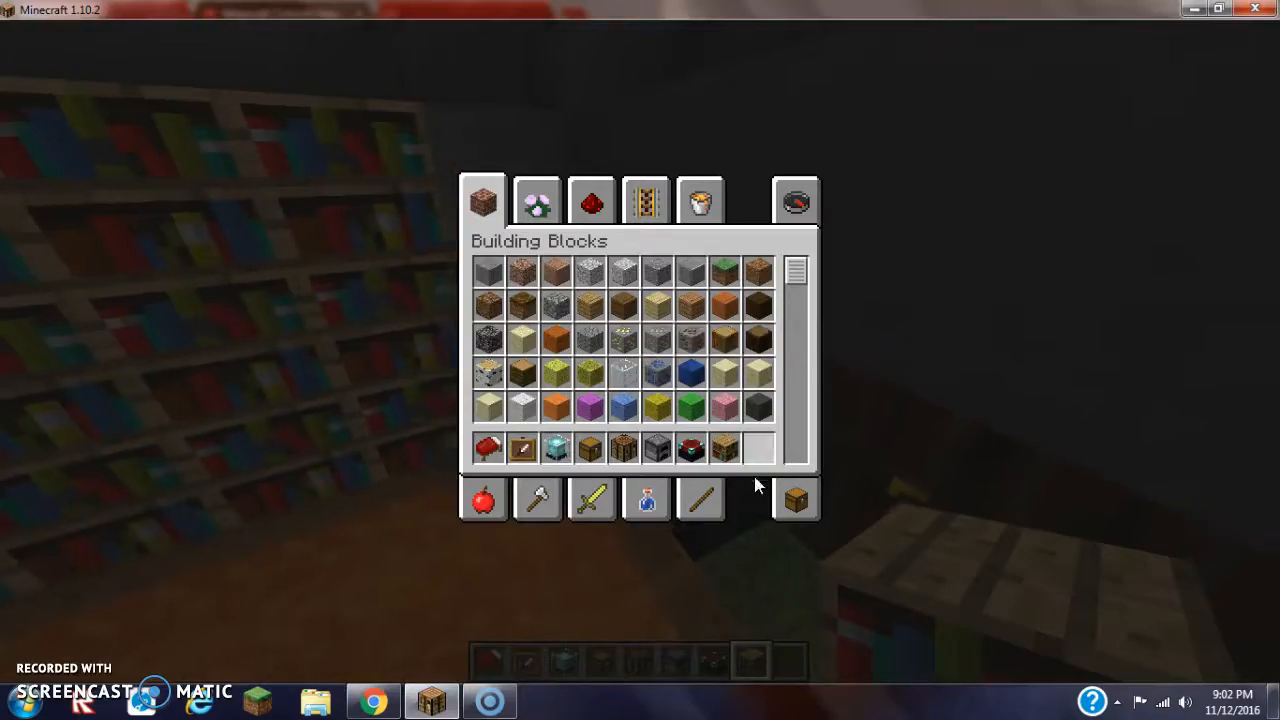
# Put a pink potion, a brewing stand and a cauldron from the Brewing tab into the hotbar.
pyautogui.click(536, 200)
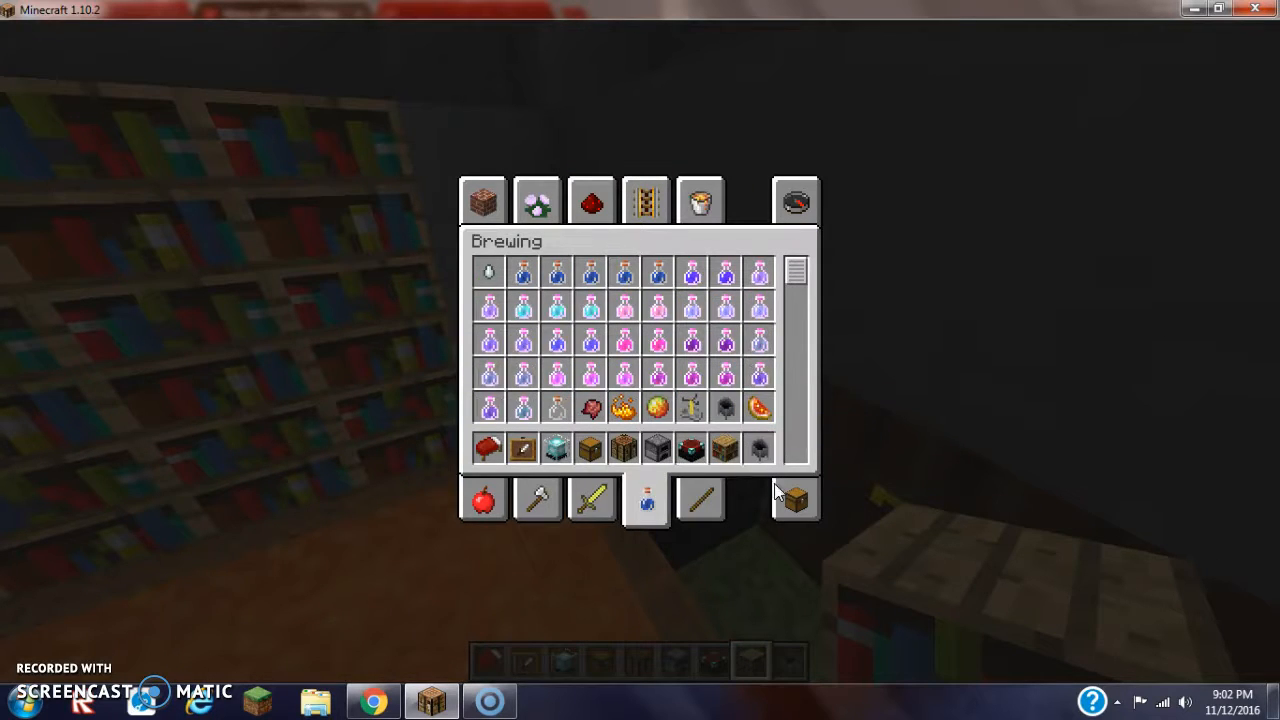
pyautogui.click(537, 201)
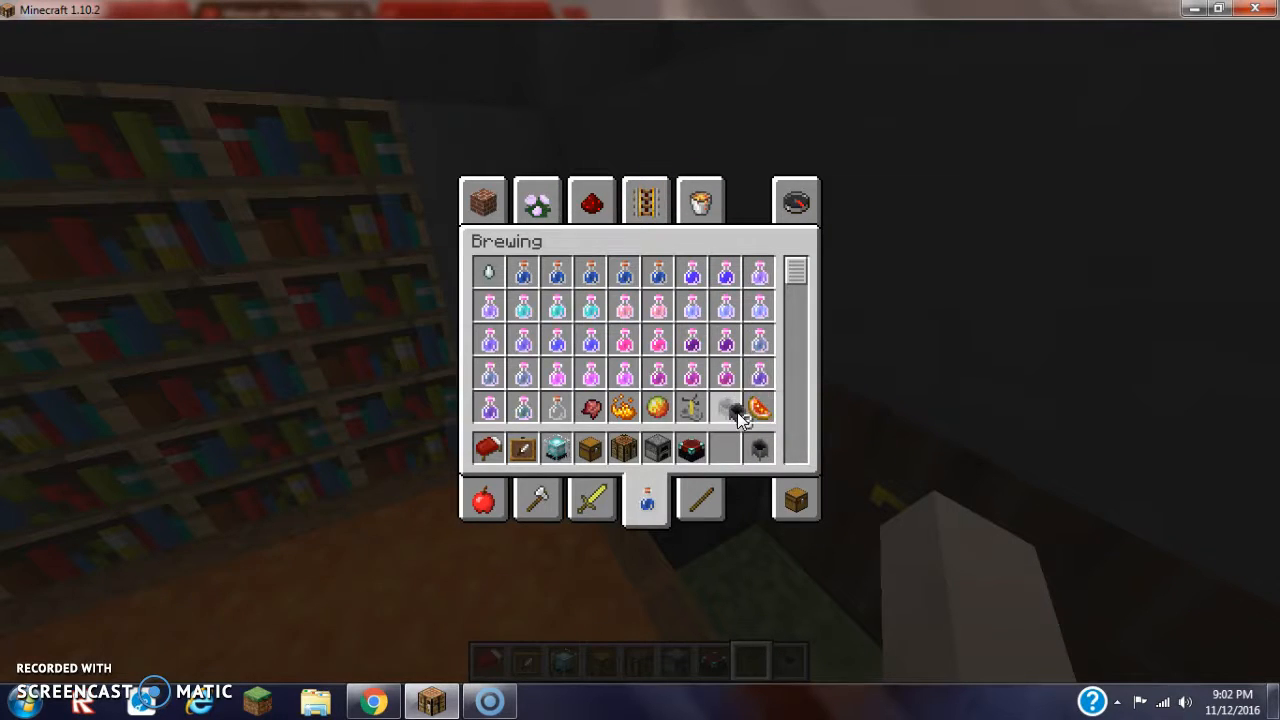
pyautogui.moveTo(725, 448)
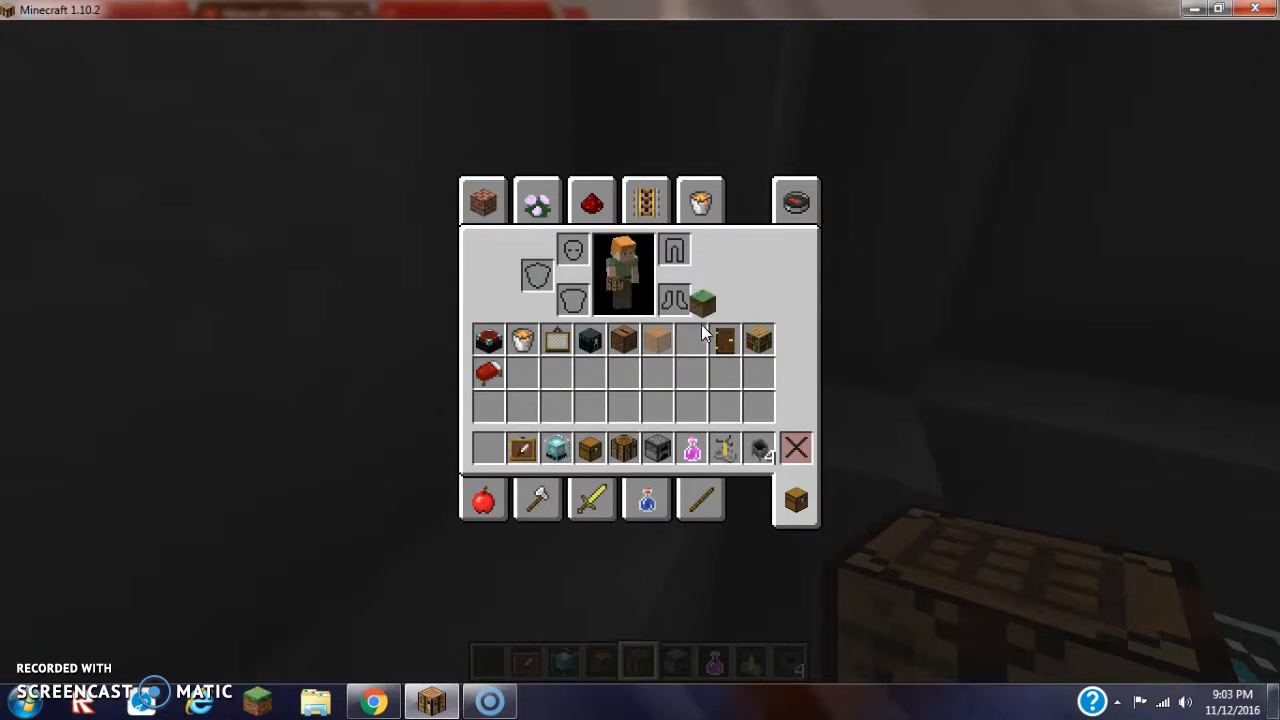
# Place an oak plank attic floor over the library and a plank pillar from below.
pyautogui.click(483, 200)
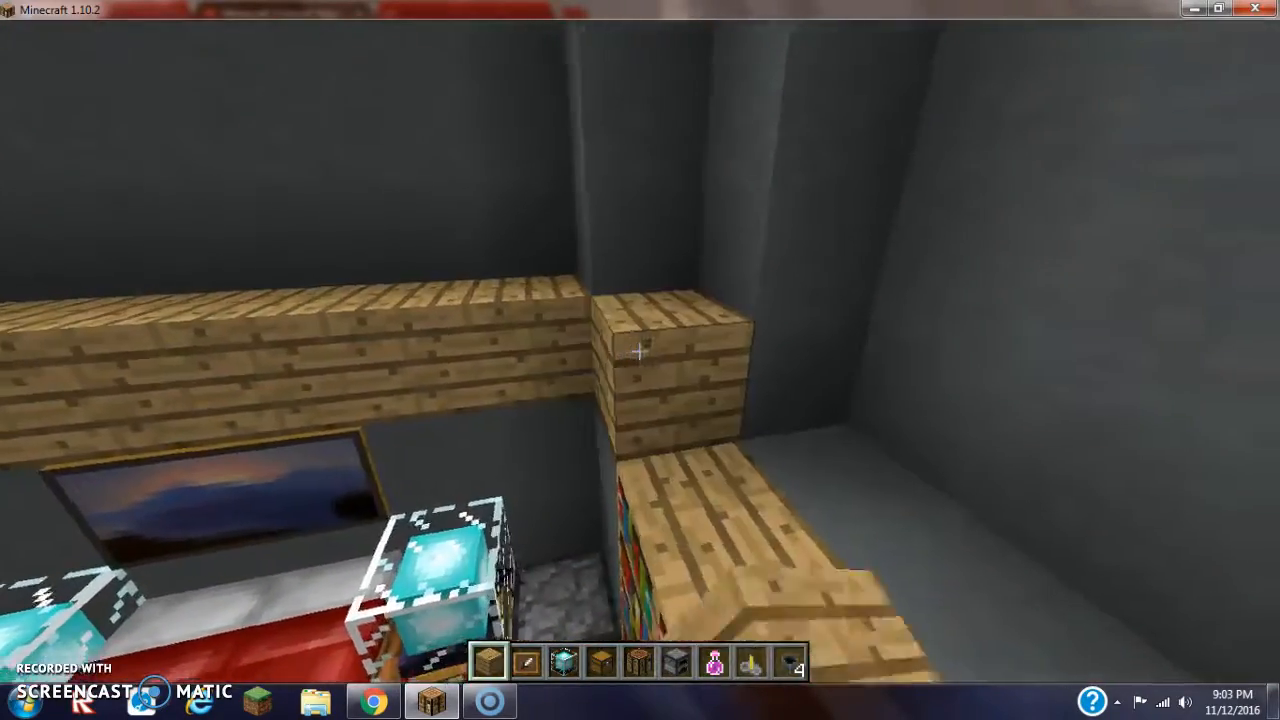
pyautogui.moveTo(640, 360)
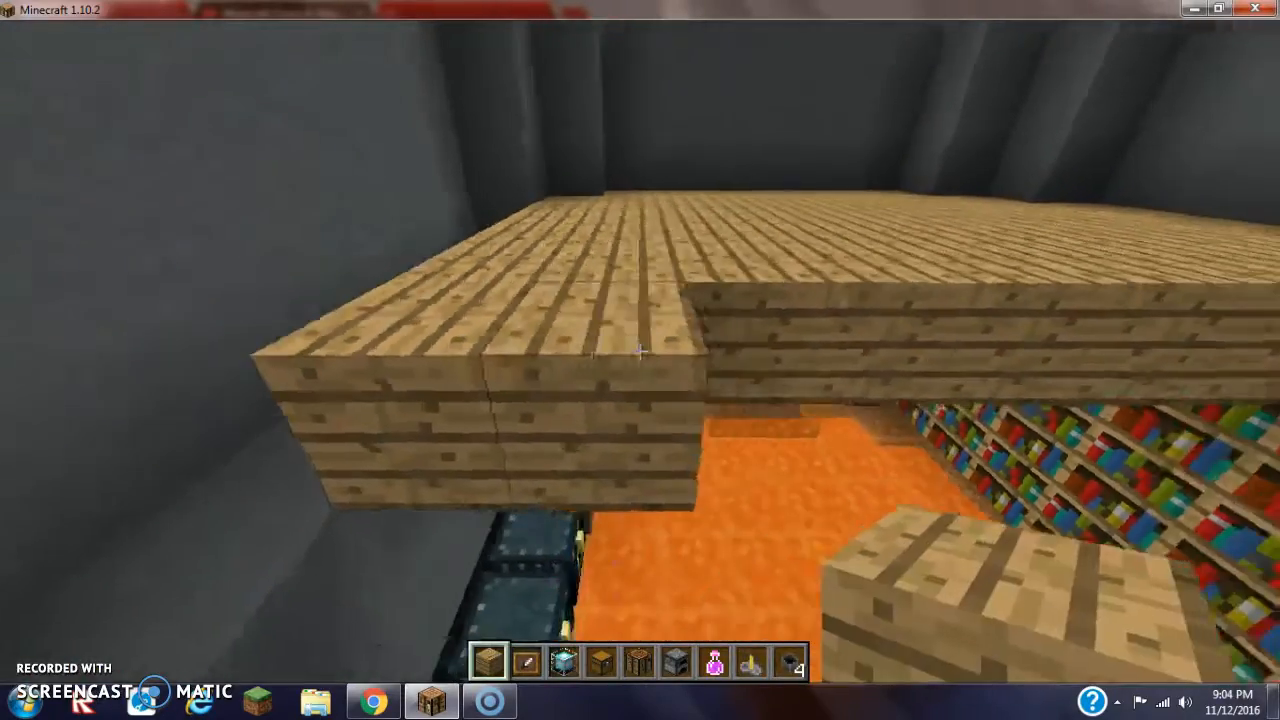
pyautogui.moveTo(640, 360)
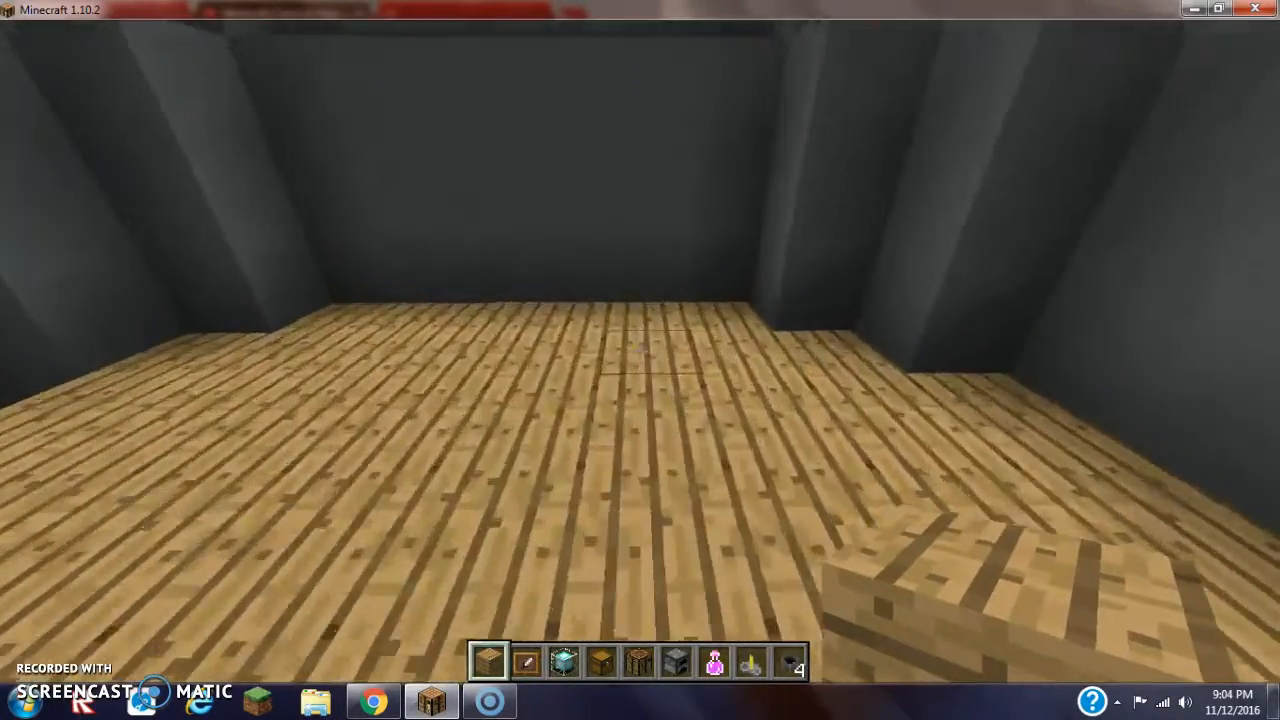
pyautogui.moveTo(640, 350)
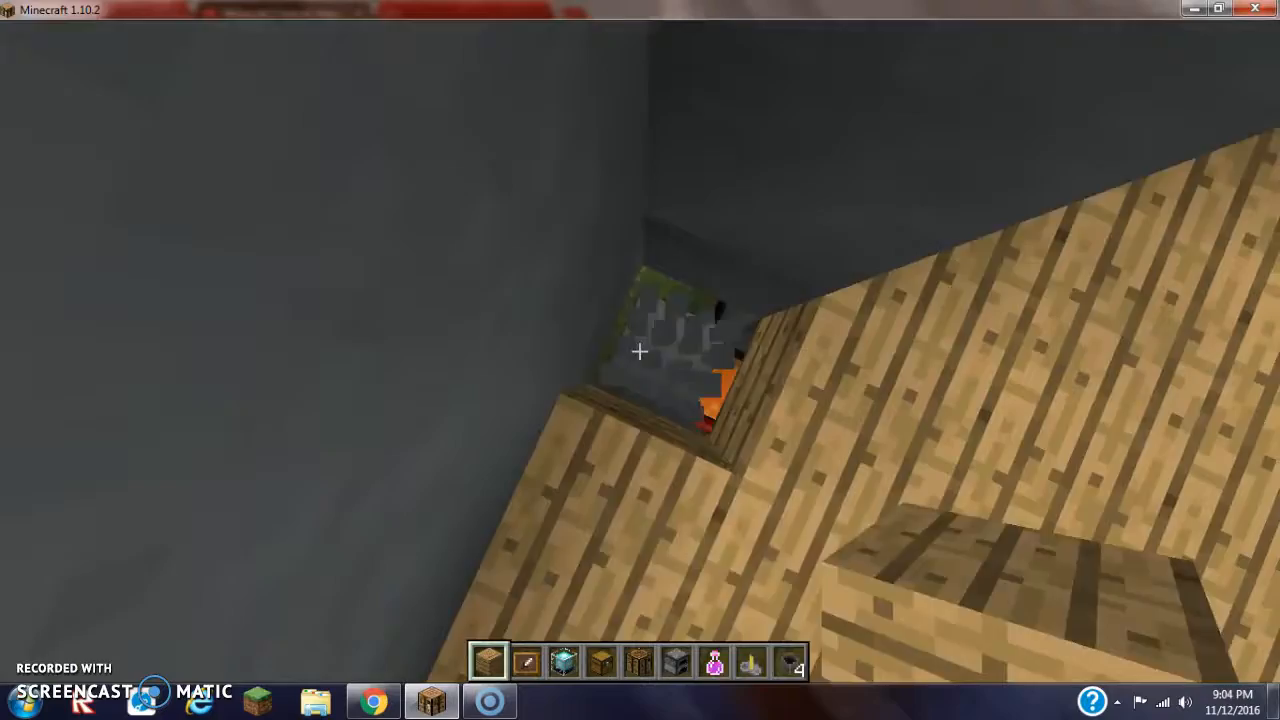
pyautogui.moveTo(640, 350)
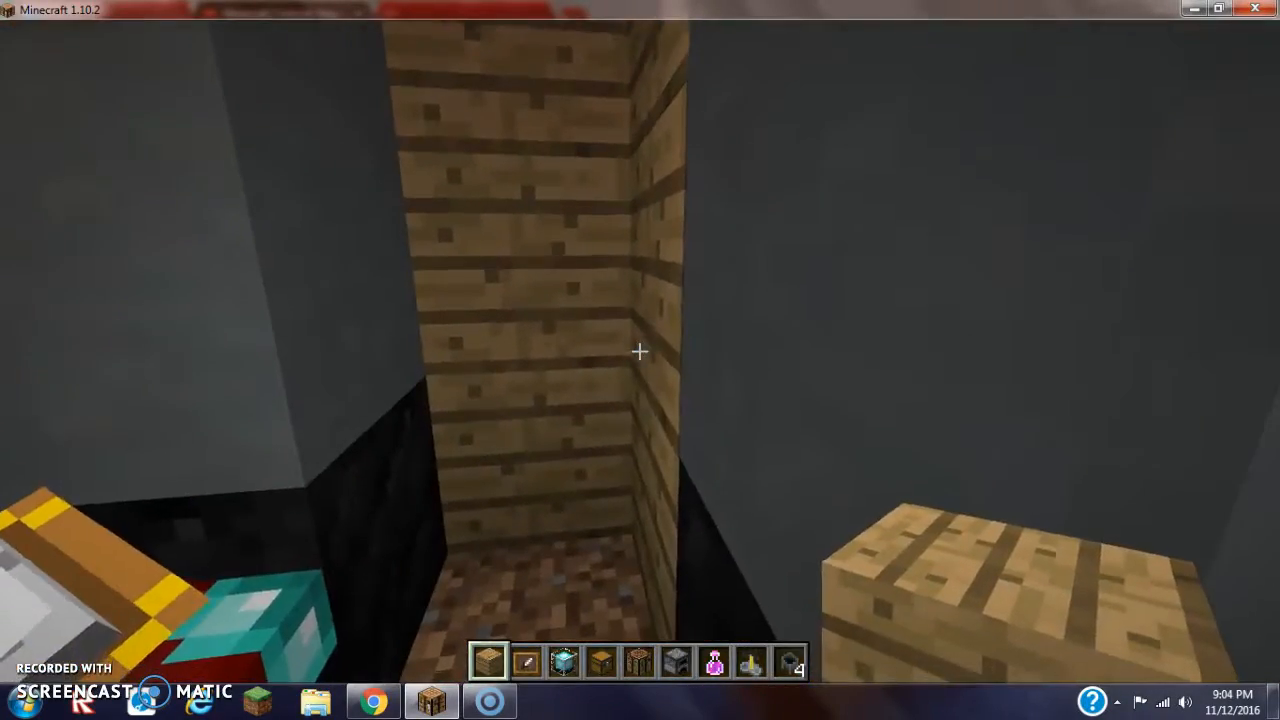
pyautogui.press('e')
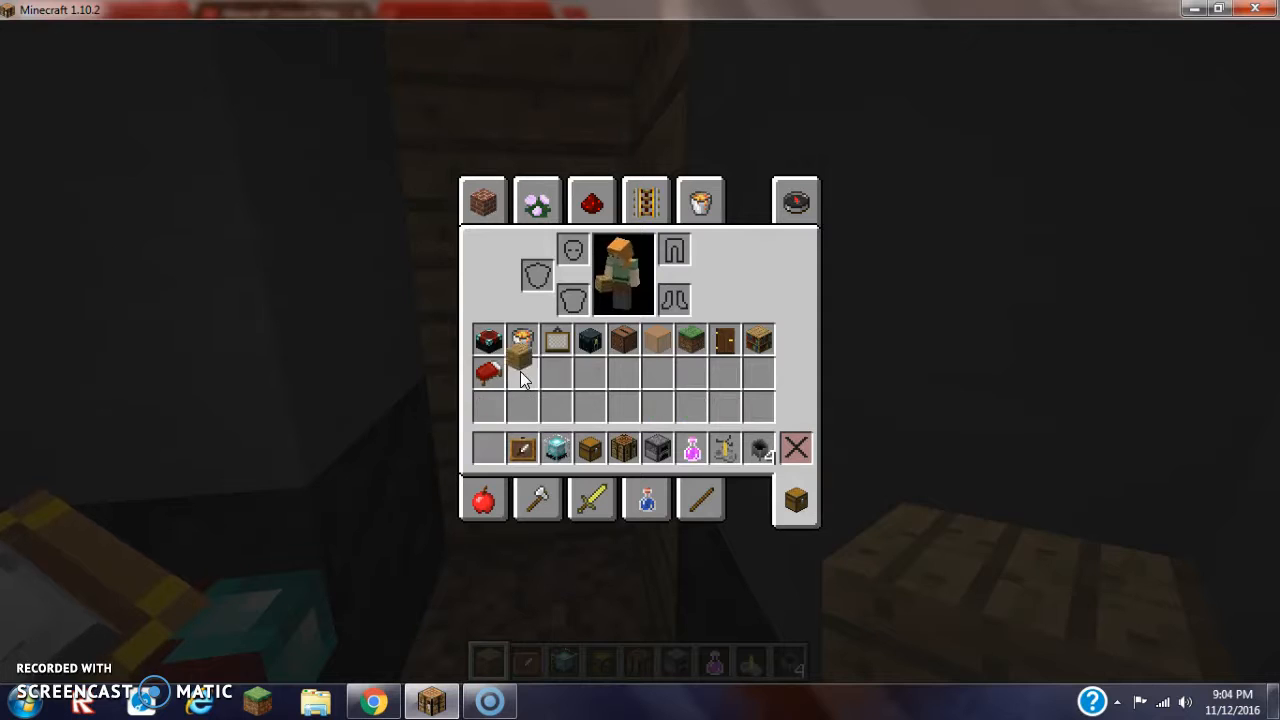
# Take ladders into the hotbar and fix them to the plank pillar.
pyautogui.click(537, 200)
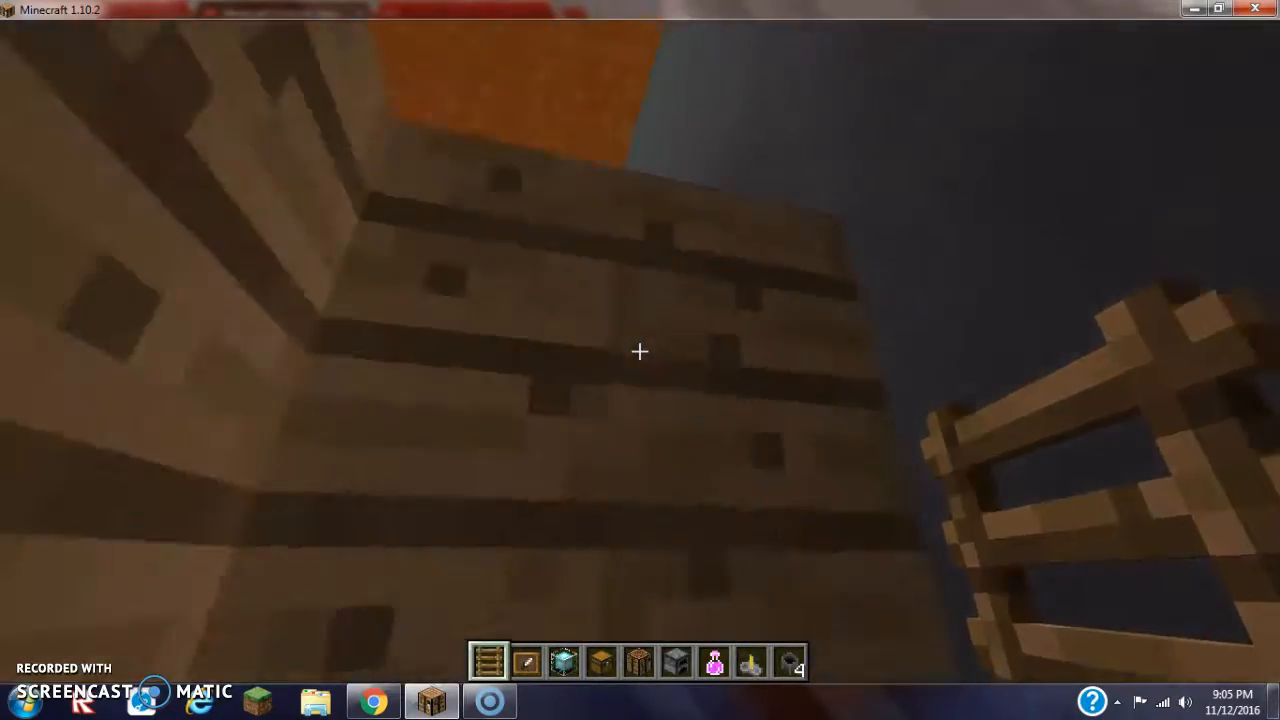
pyautogui.moveTo(640, 351)
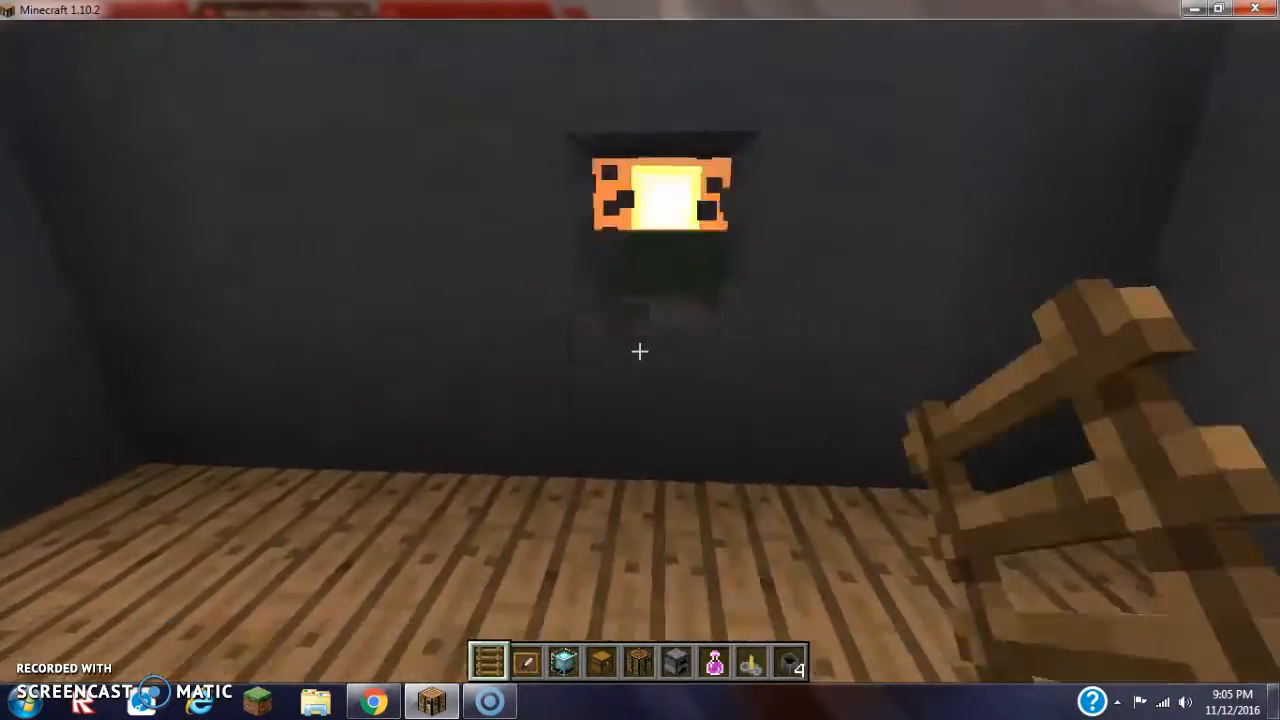
pyautogui.press('e')
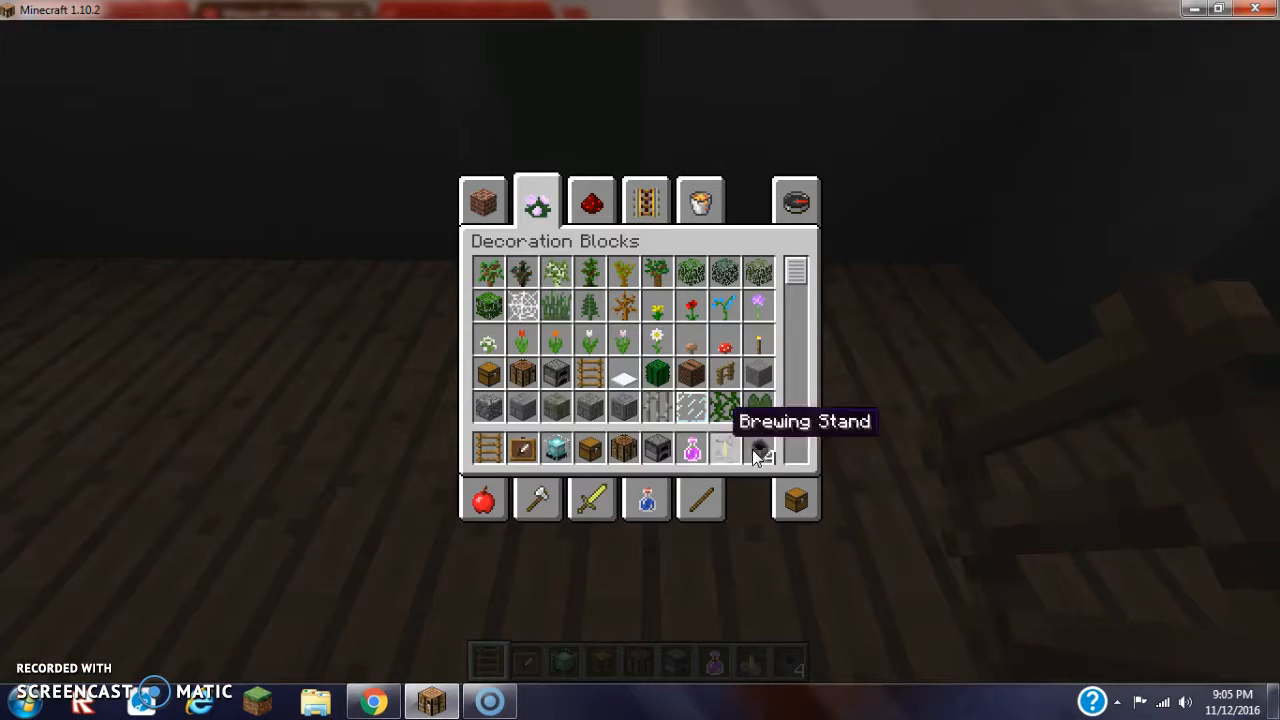
# Remove the ladders from the hotbar via the Survival Inventory and swap in another block.
pyautogui.click(536, 200)
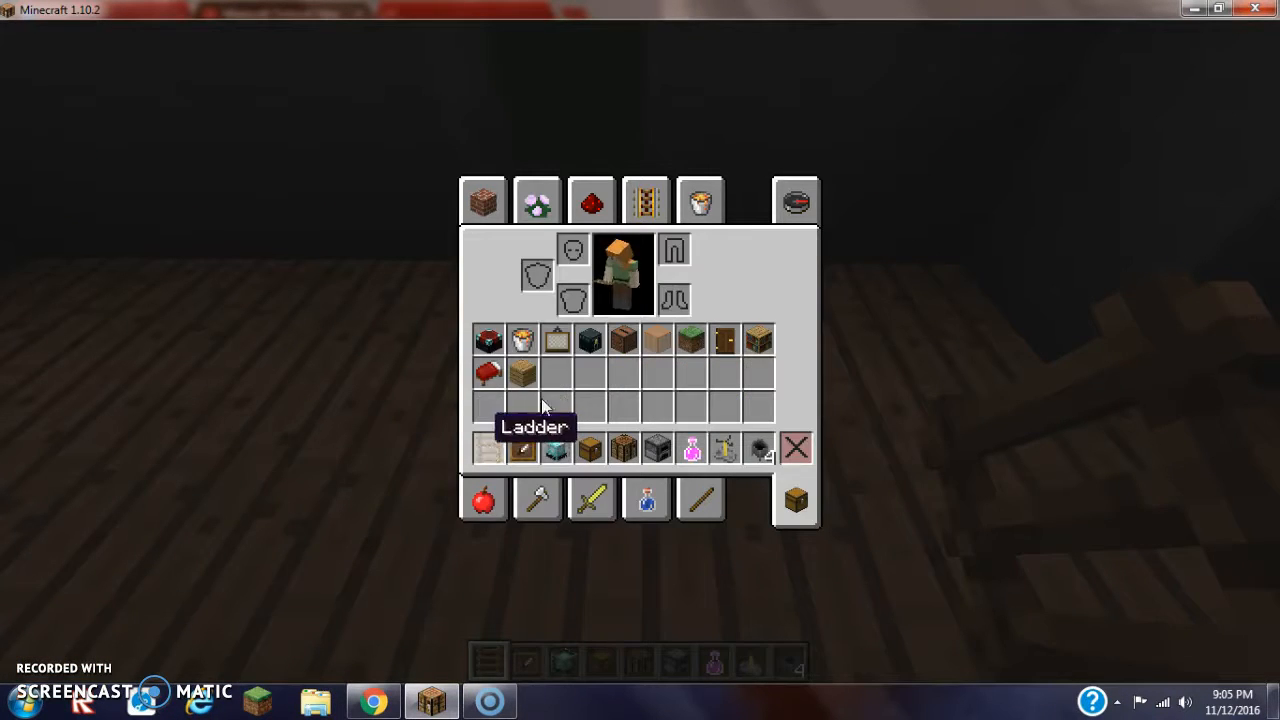
pyautogui.click(536, 200)
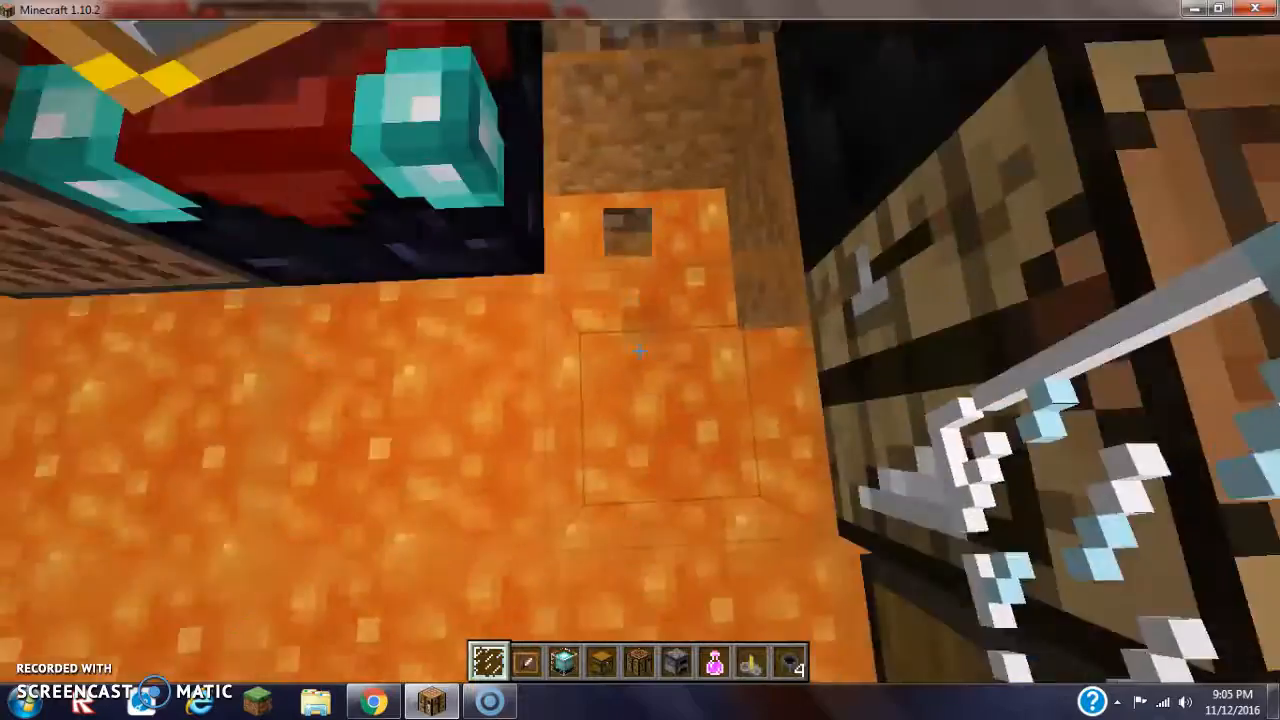
pyautogui.moveTo(640, 360)
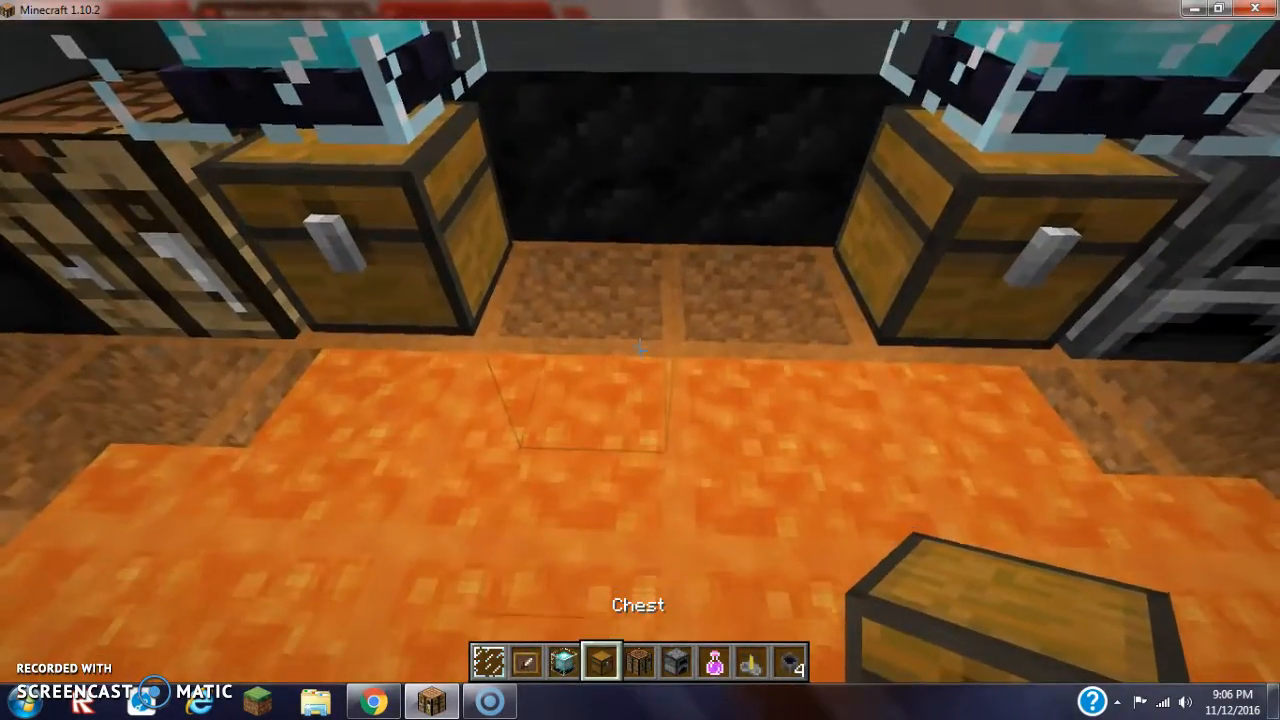
# Place oak planks between the two chests, then orange stained glass over the lava.
pyautogui.press('e')
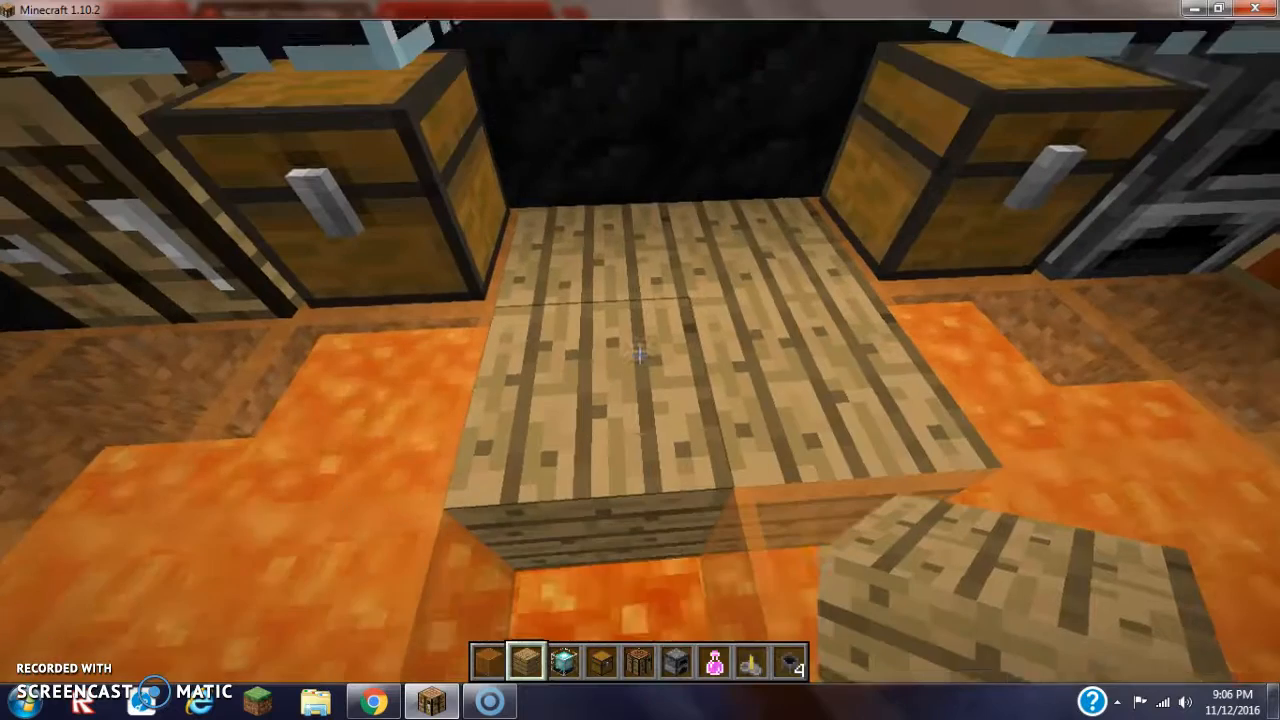
pyautogui.press('e')
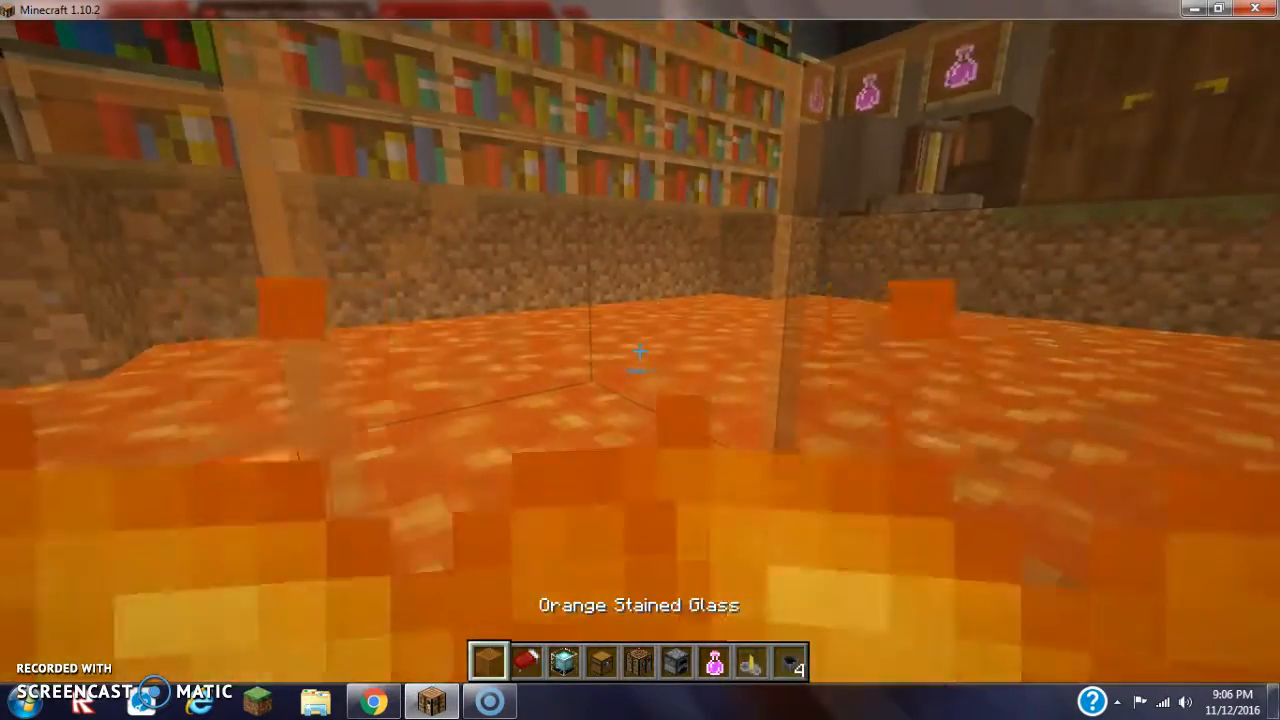
pyautogui.moveTo(640, 350)
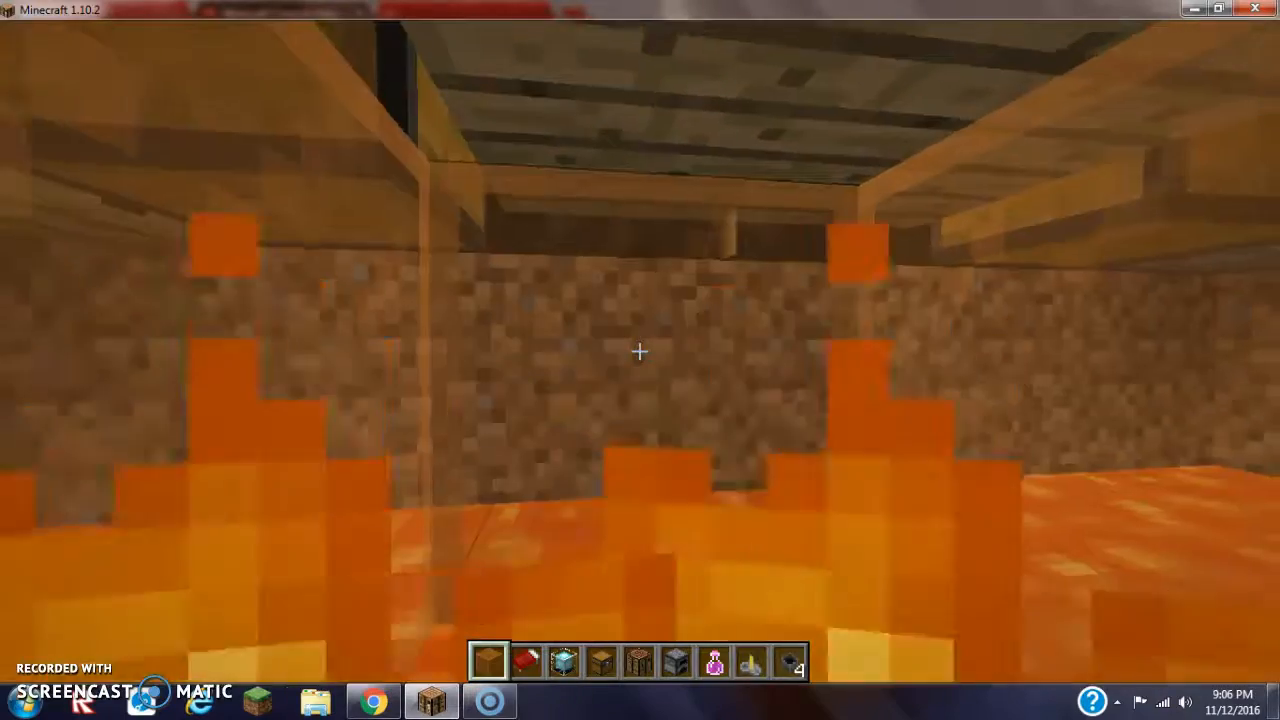
pyautogui.moveTo(640, 360)
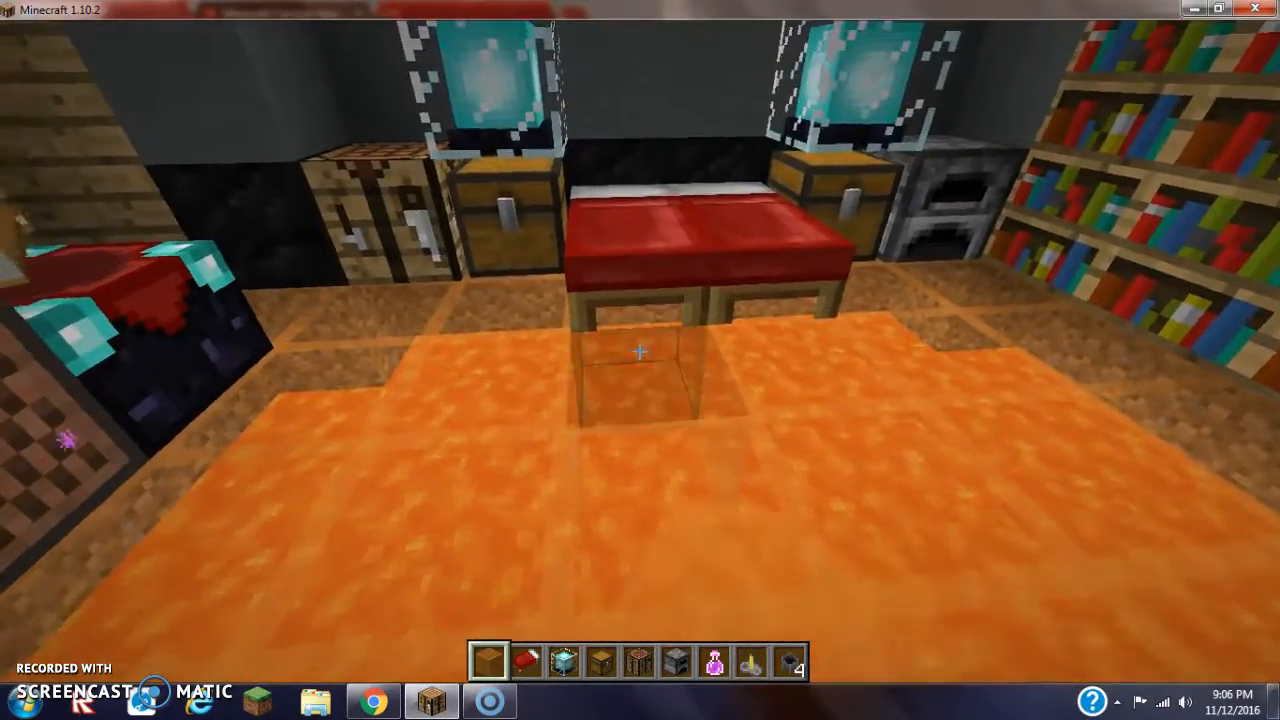
pyautogui.moveTo(640, 360)
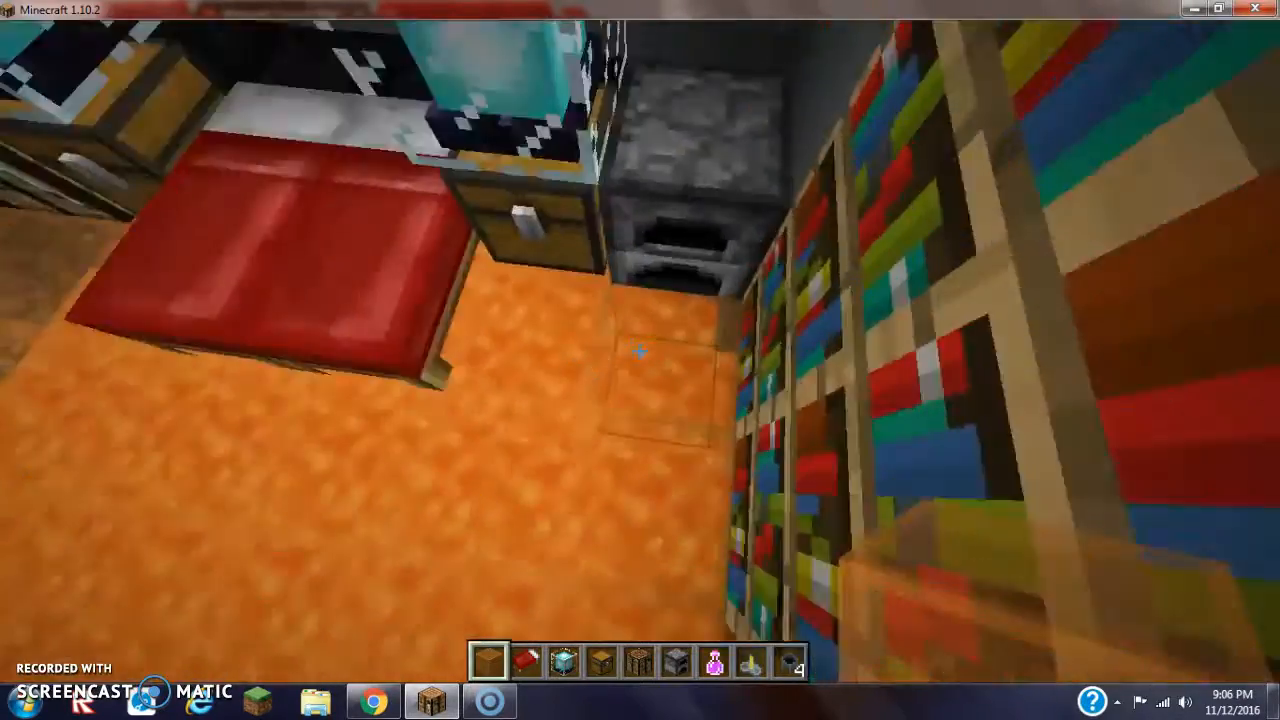
pyautogui.moveTo(640, 350)
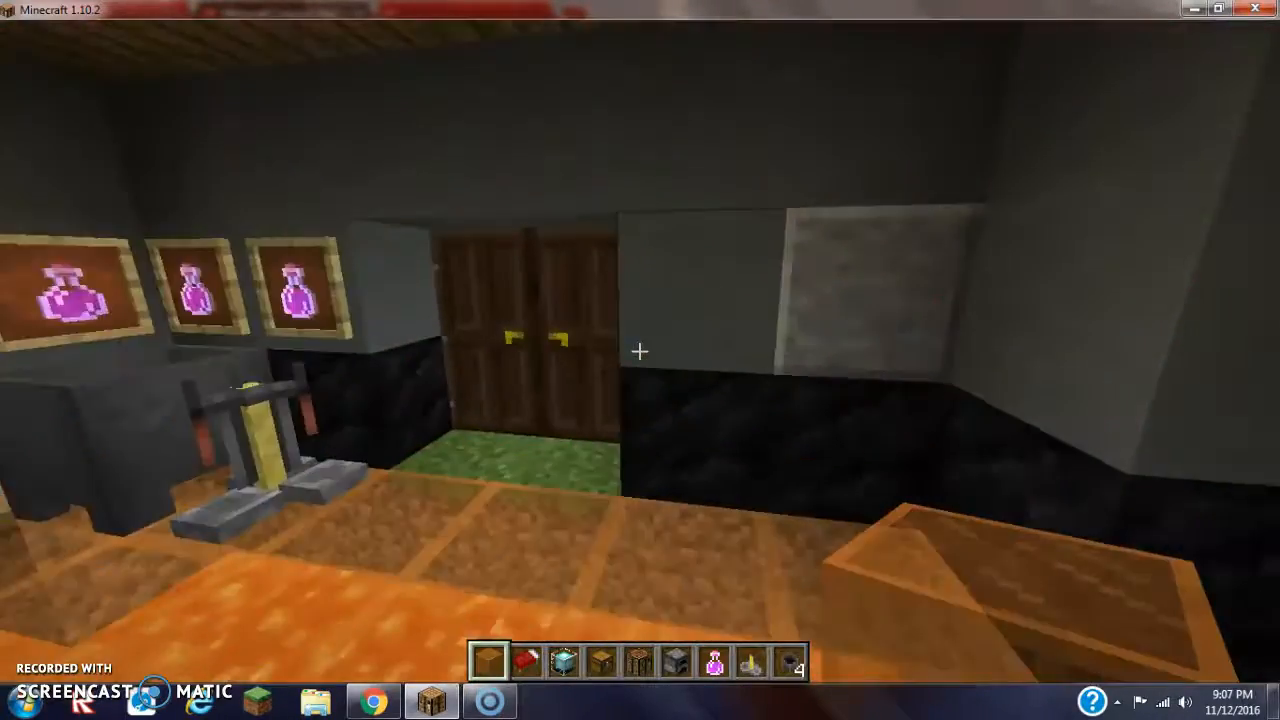
pyautogui.moveTo(640, 350)
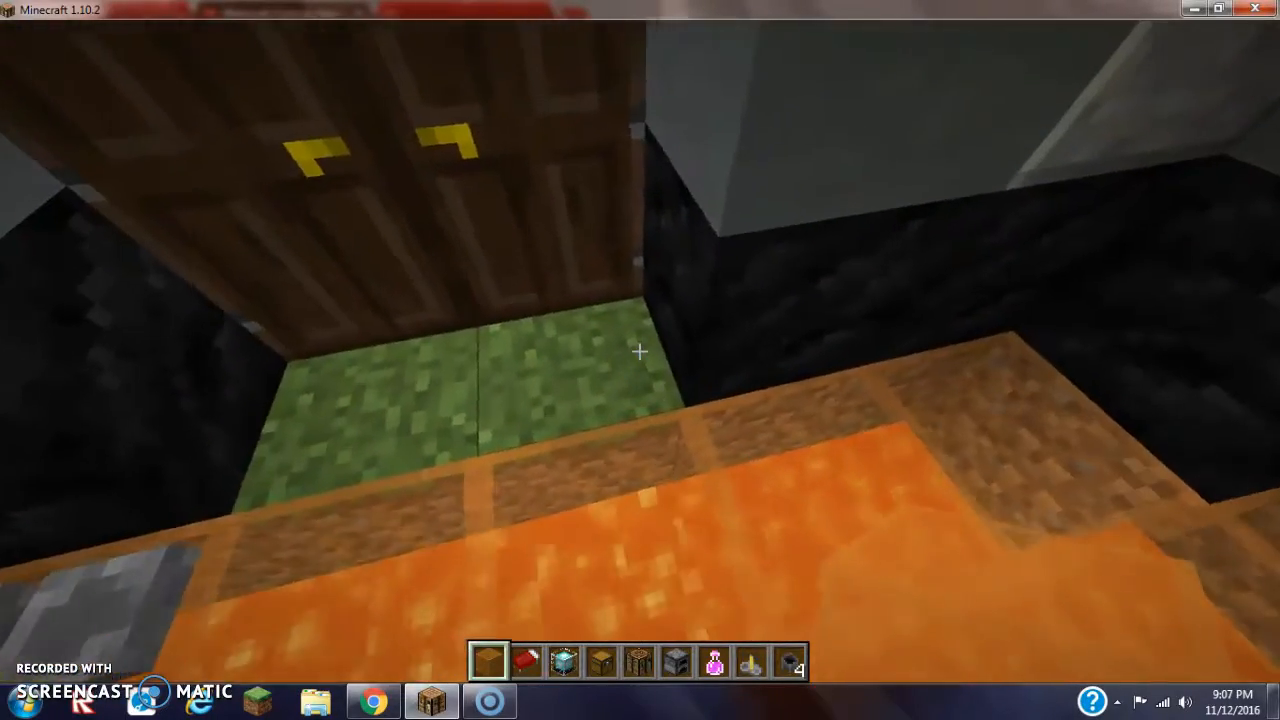
# Replace the doorway grass with oak planks and open the double wooden doors.
pyautogui.press('e')
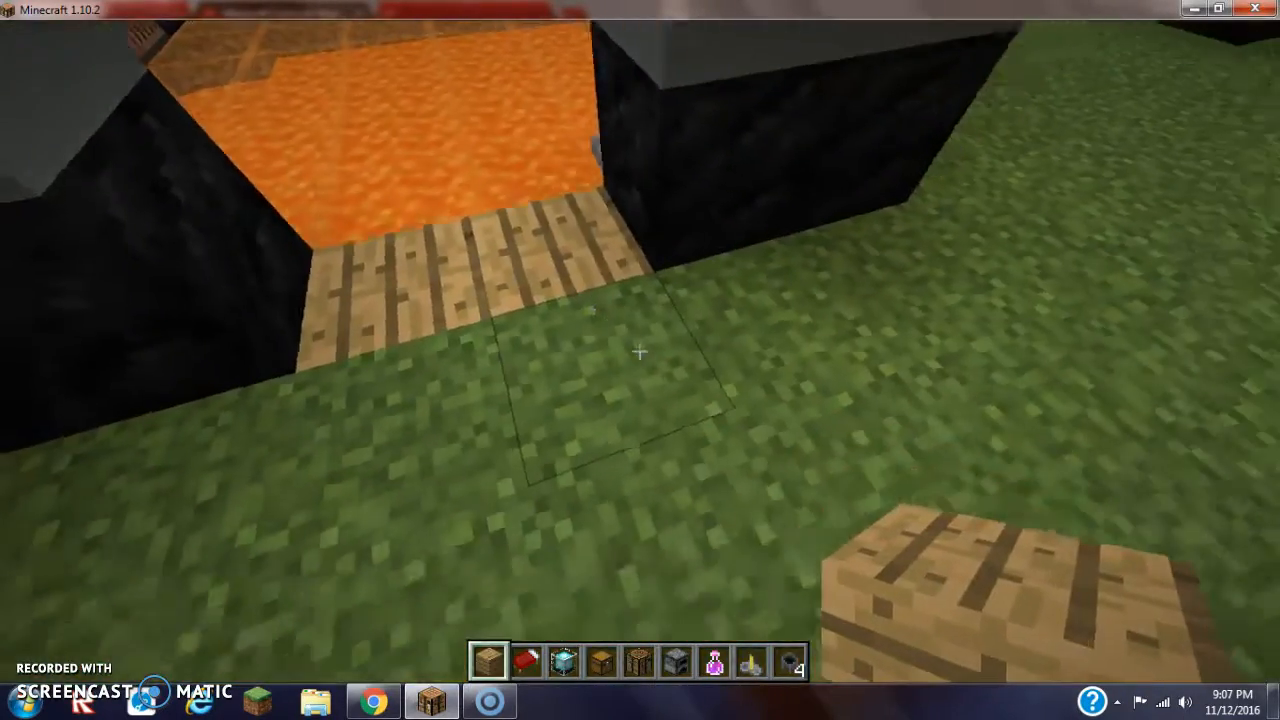
pyautogui.press('e')
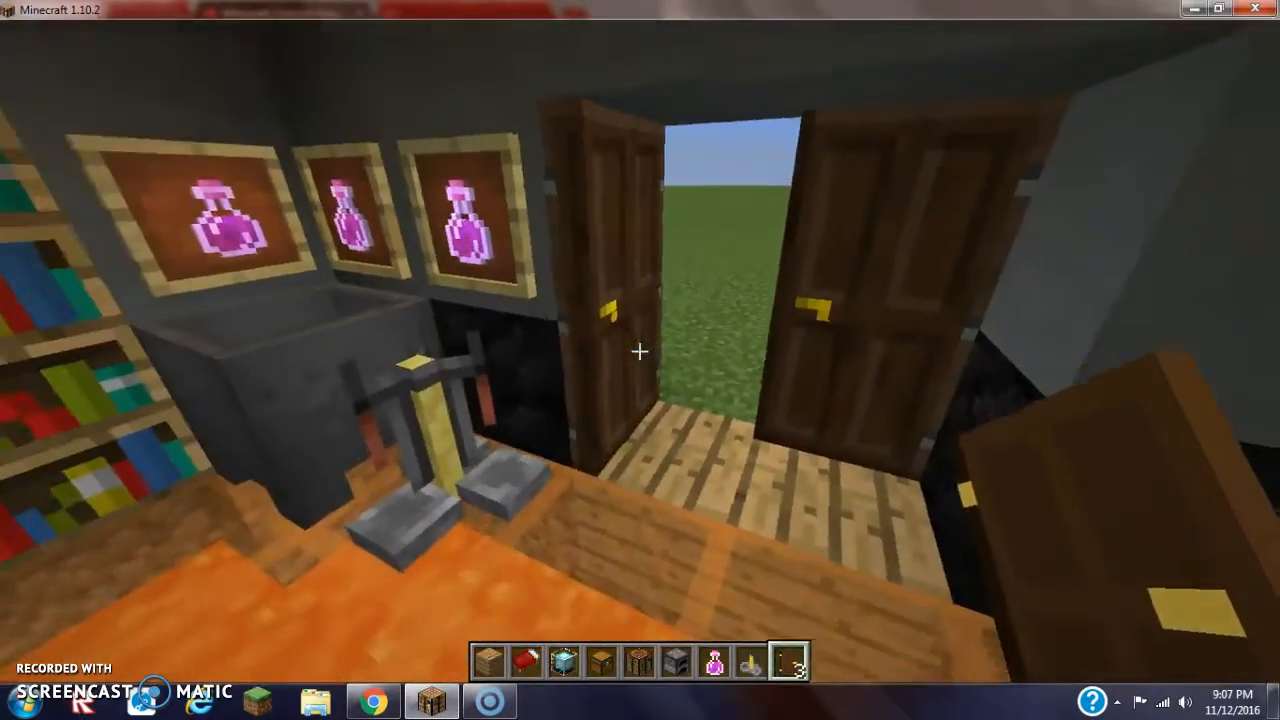
pyautogui.moveTo(640, 350)
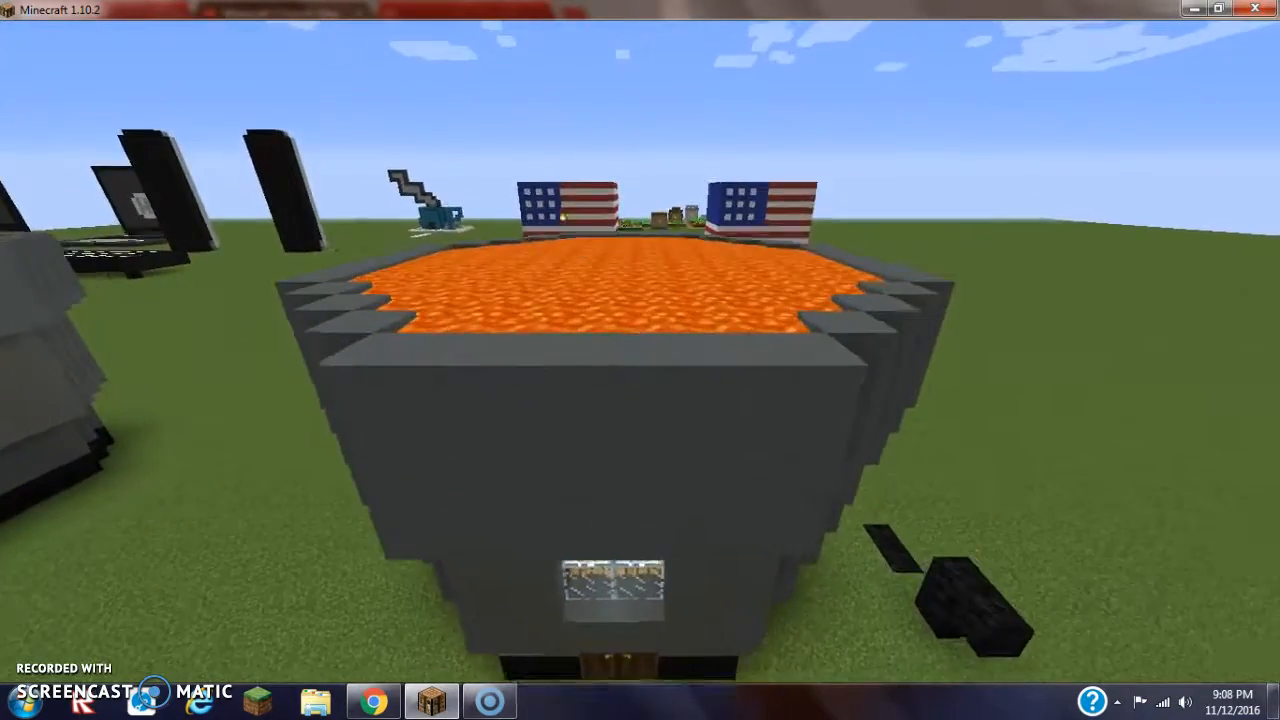
# Fly outside to view the finished house exterior and open the pause menu.
pyautogui.press('Escape')
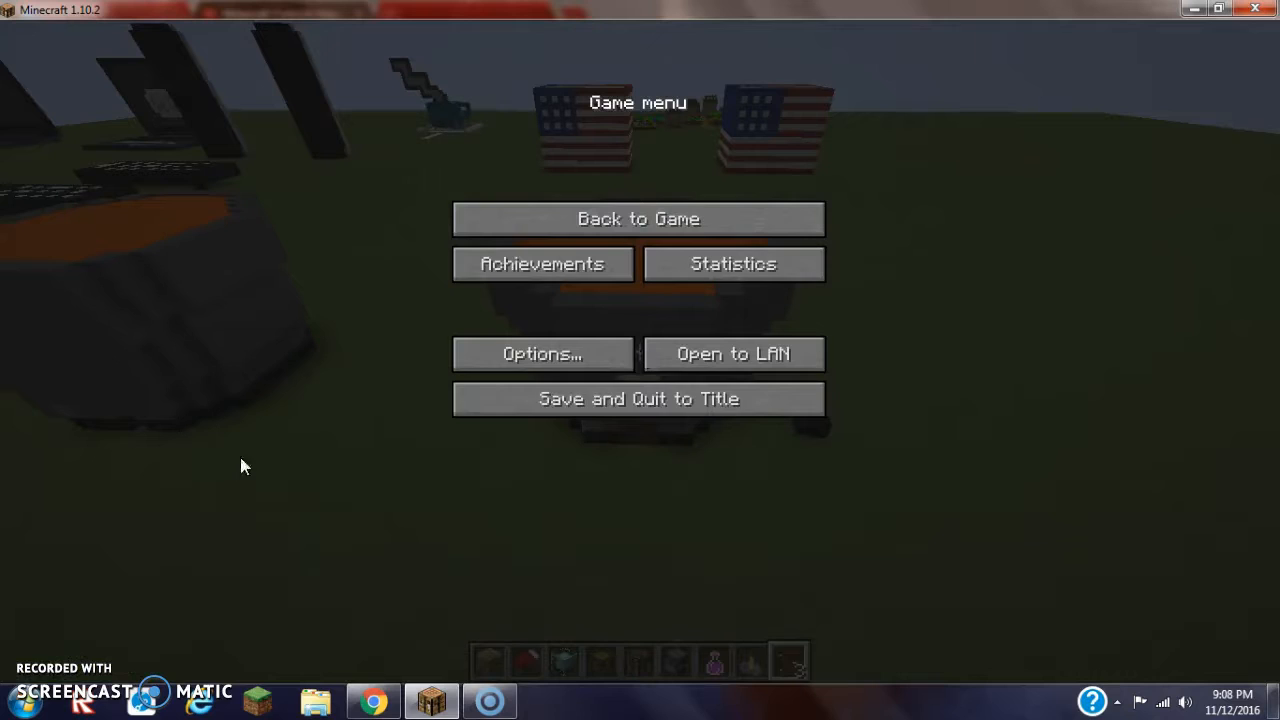